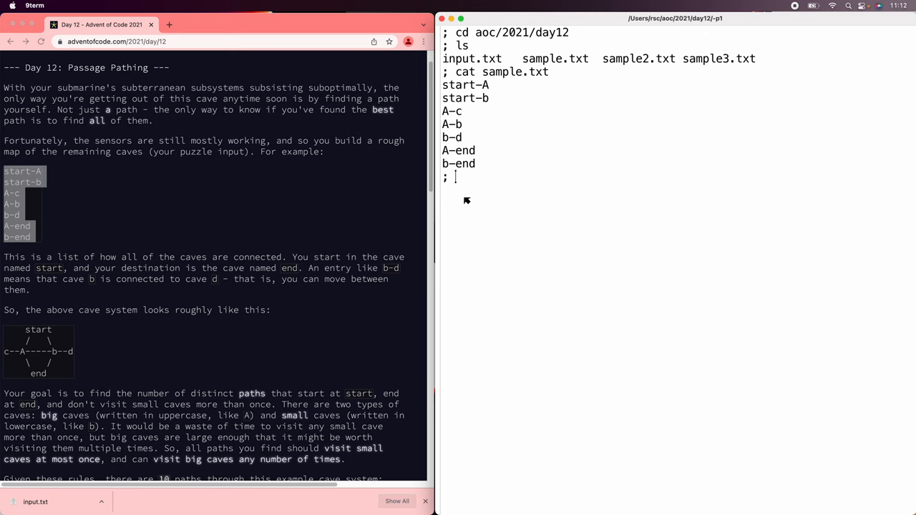
# - Start a shell for loop over sample, sample2, sample3 and input writing into data.ivy, echoing each file name
pyautogui.write('>')
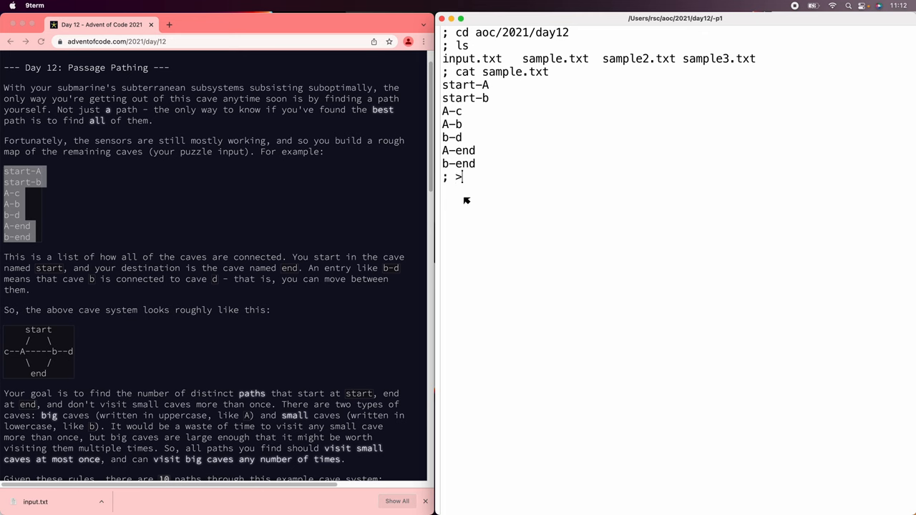
pyautogui.write('data.ivy for(file in sample sample')
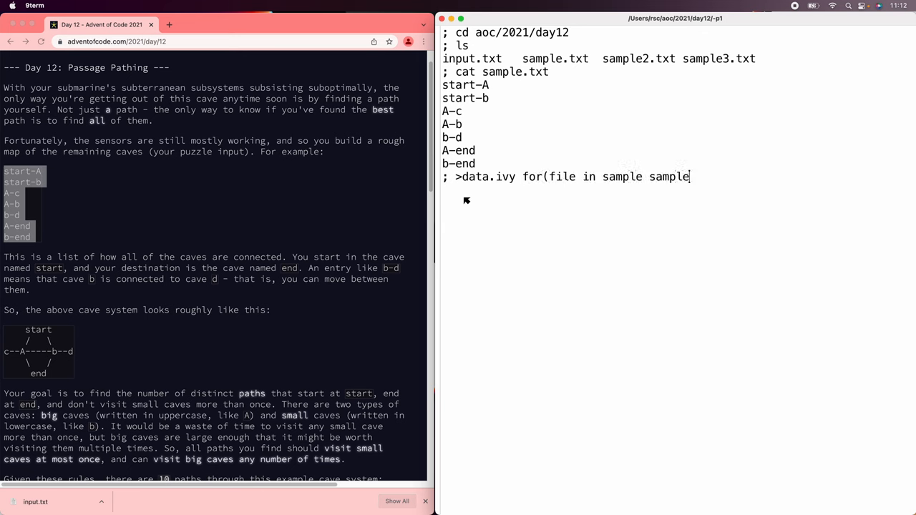
pyautogui.write('2 sample3 input)')
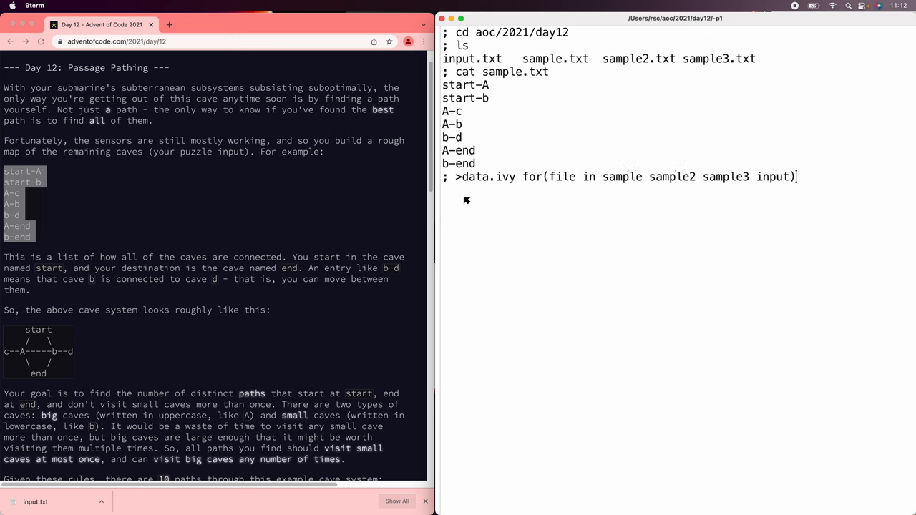
pyautogui.write('echo $file')
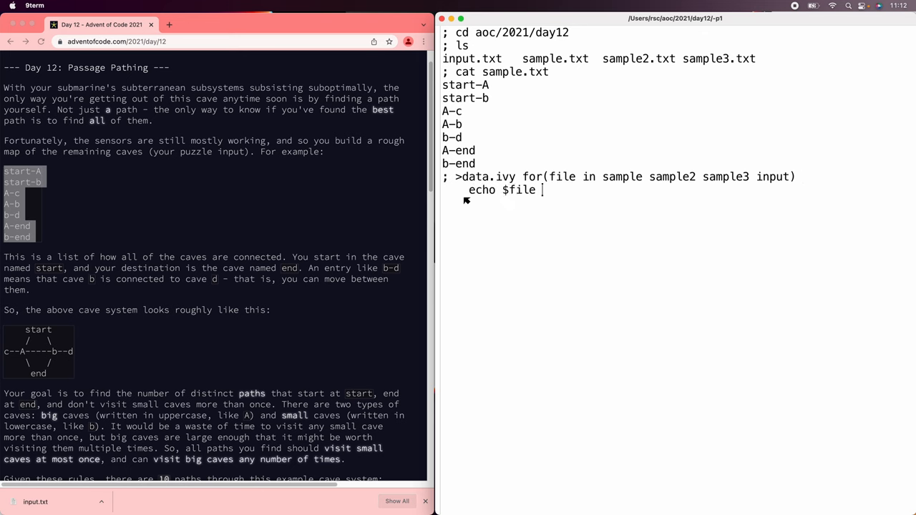
# - Begin the awk -F- conversion with a BEGIN block setting id["start"]=1 and id["end"]=2
pyautogui.write("'=' '{<$file.tx")
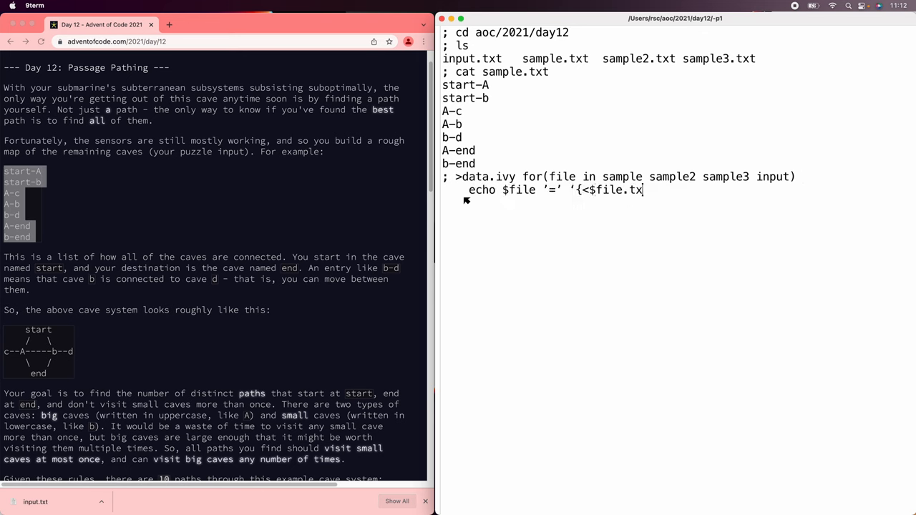
pyautogui.write('awk -F-')
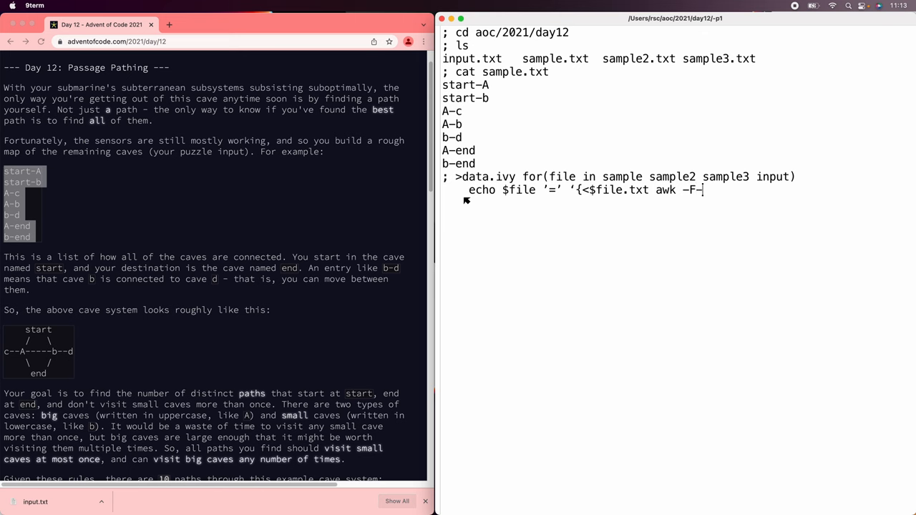
pyautogui.write("'")
pyautogui.write('BEGIN')
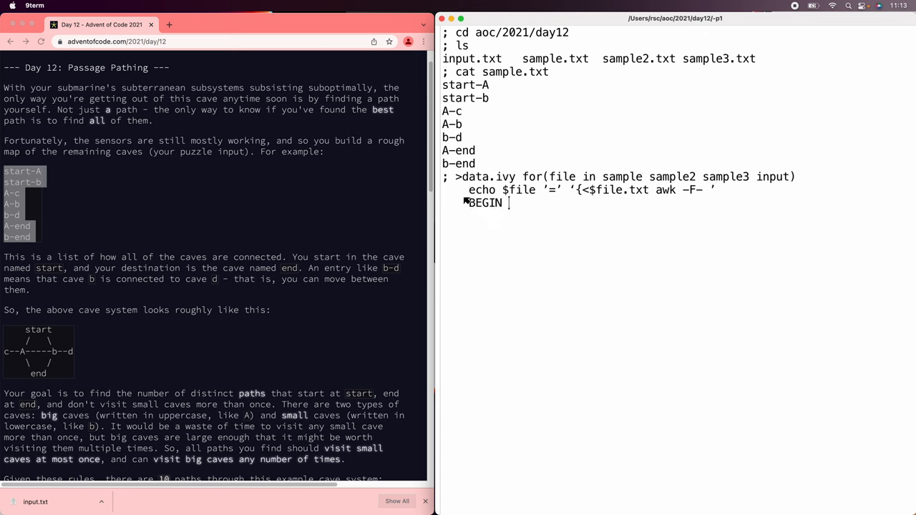
pyautogui.write('{id["start"]')
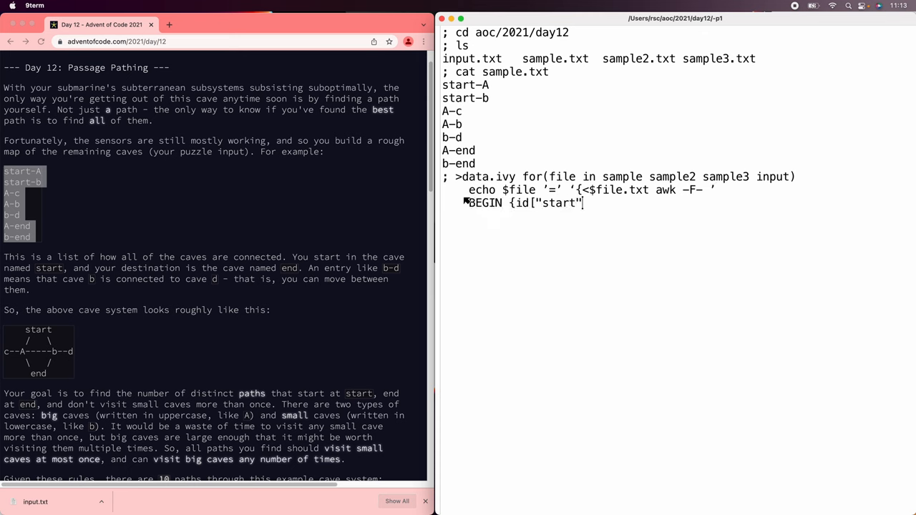
pyautogui.write(']=1; id["end"]=2; n=2')
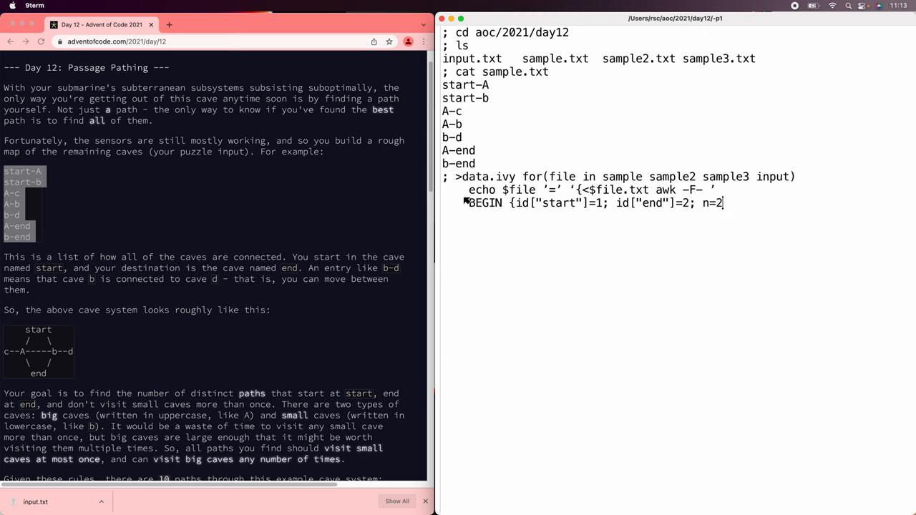
# - Write the awk loop that gives each new cave the next number, negated for uppercase (big) caves
pyautogui.write('}')
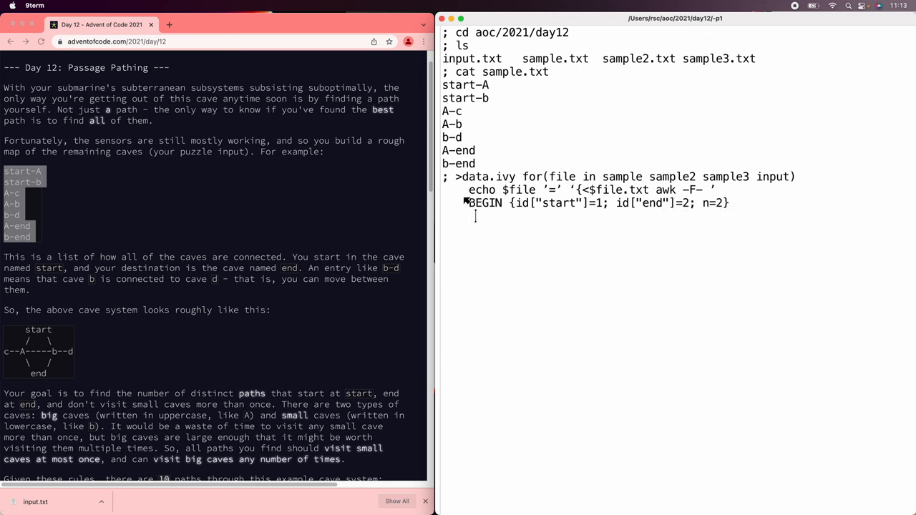
pyautogui.write('{ for(i=1;')
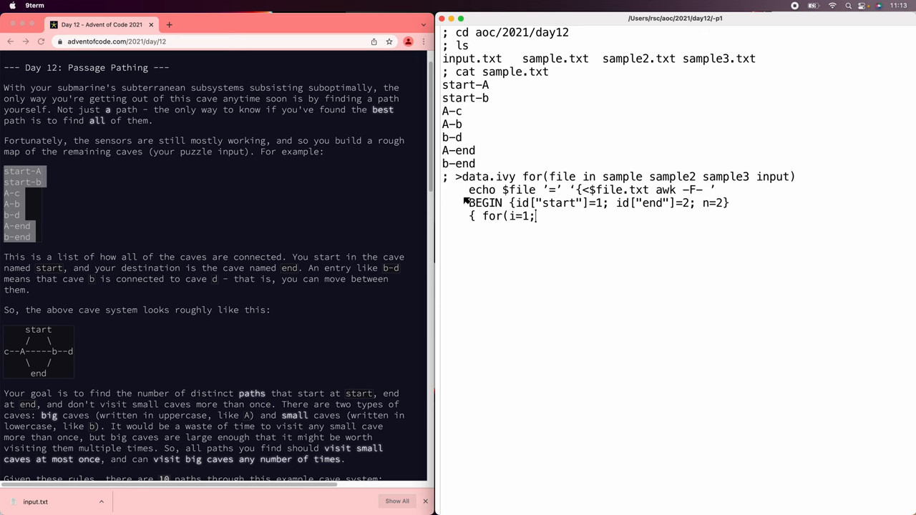
pyautogui.write('i<=2;i++) {')
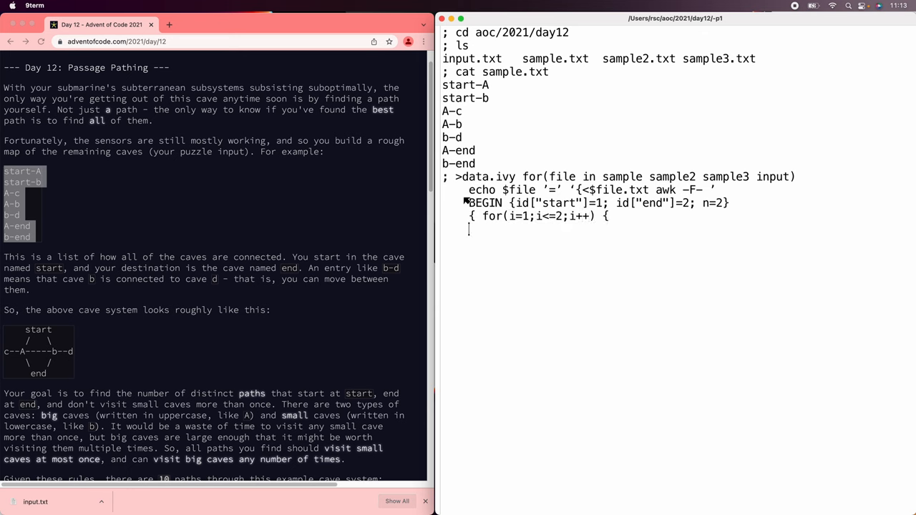
pyautogui.write('if(!(id')
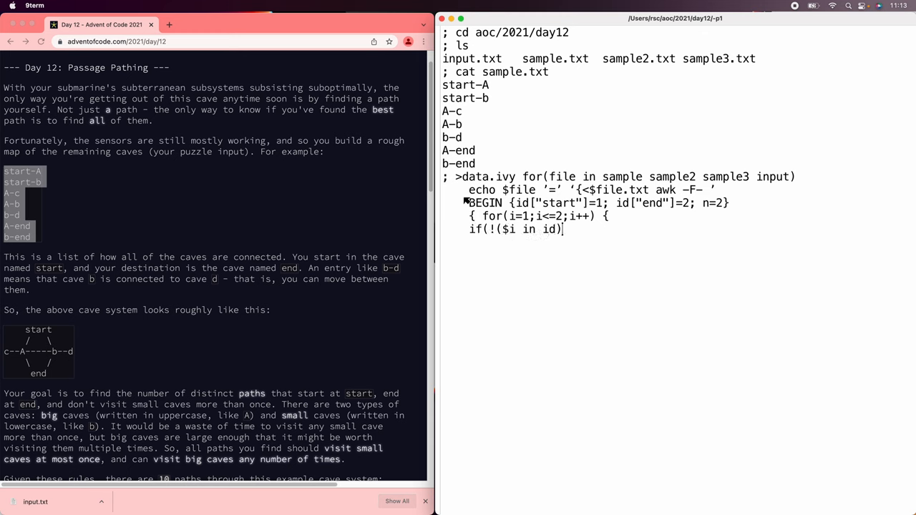
pyautogui.write('{ id[$i] =')
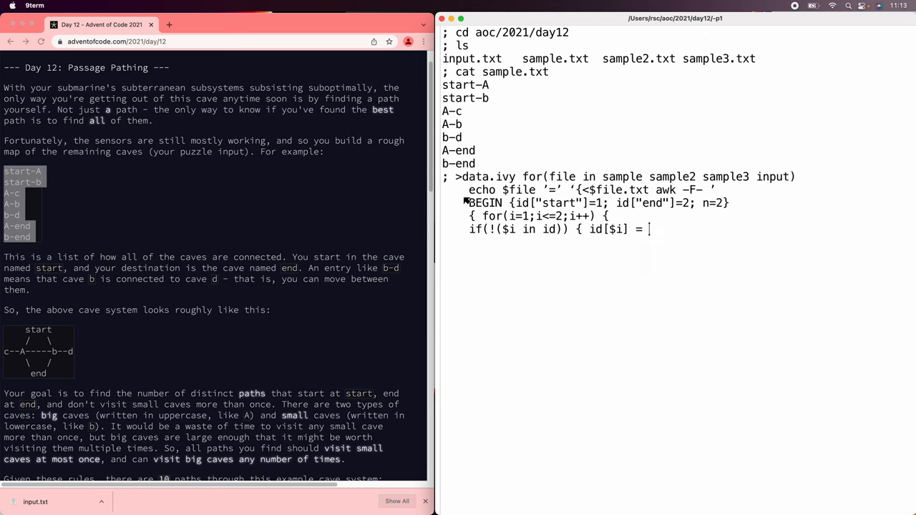
pyautogui.write('++n; if($i ~/')
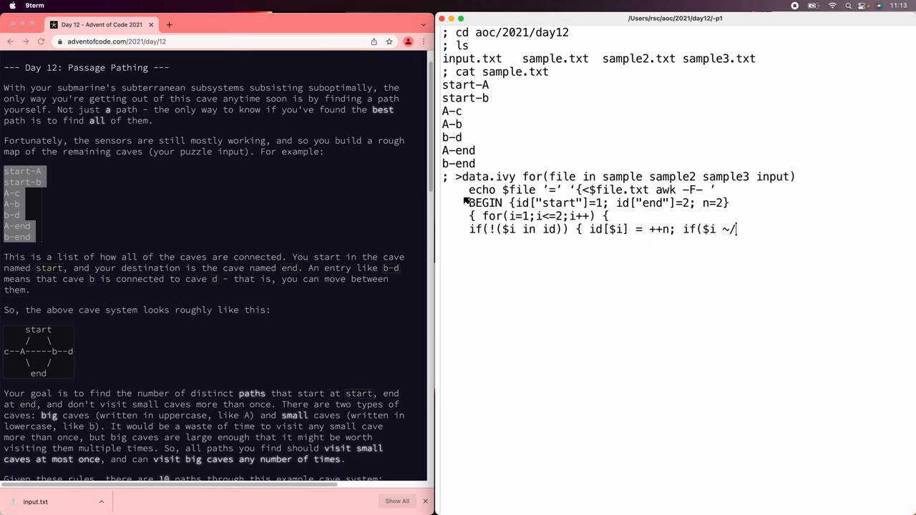
pyautogui.write('[A-Z]/) id[$i]*=-1')
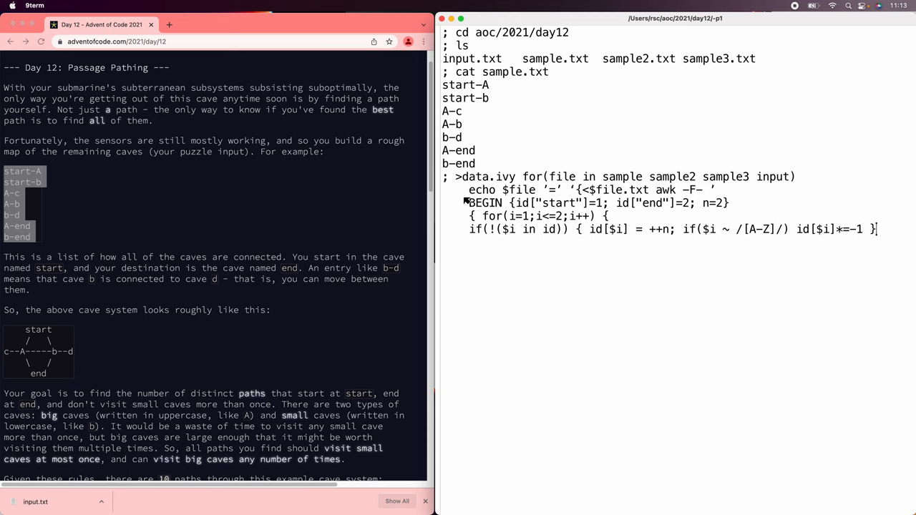
# - Accumulate the cave ids into s and finish with END printing 'graph ' s, closing and running the command
pyautogui.write('s = s "')
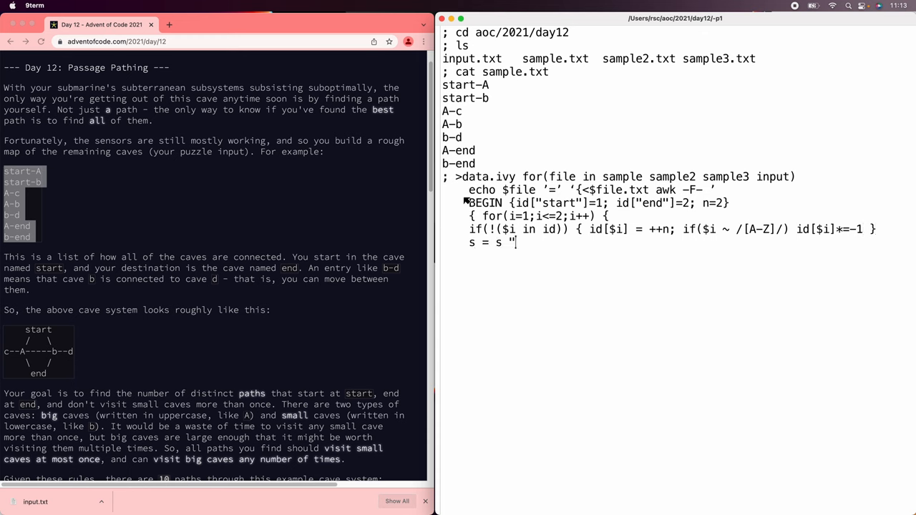
pyautogui.write('" id[$i')
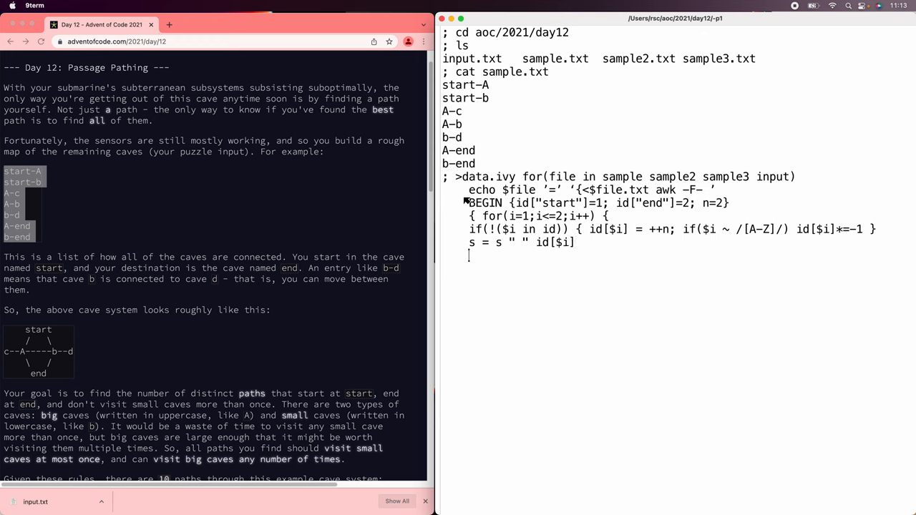
pyautogui.write('}')
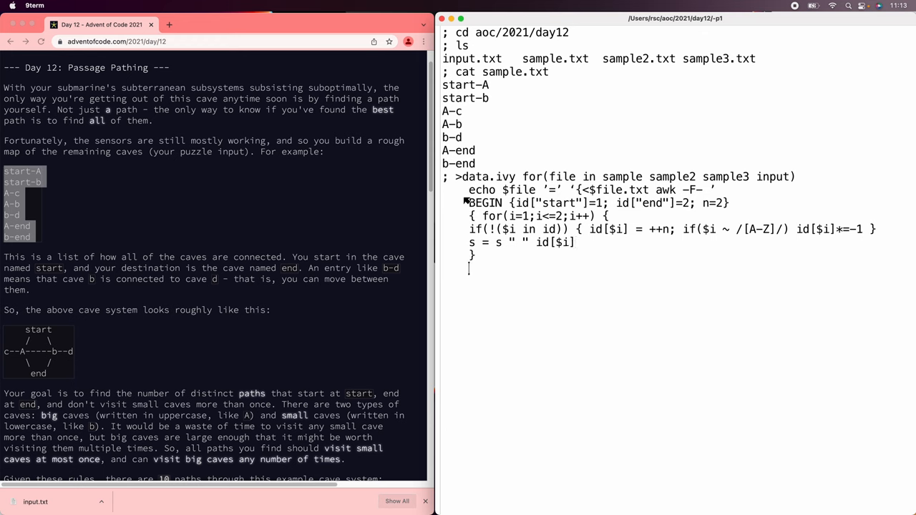
pyautogui.write('}')
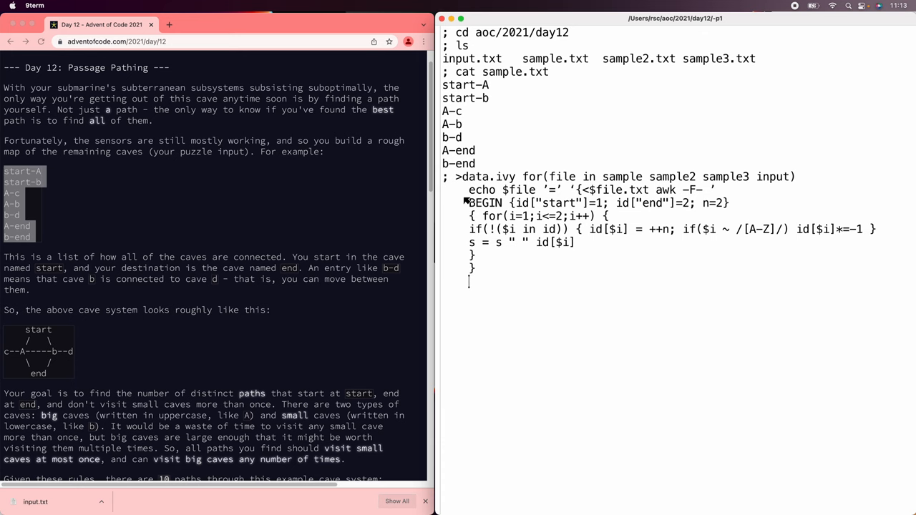
pyautogui.write('END {')
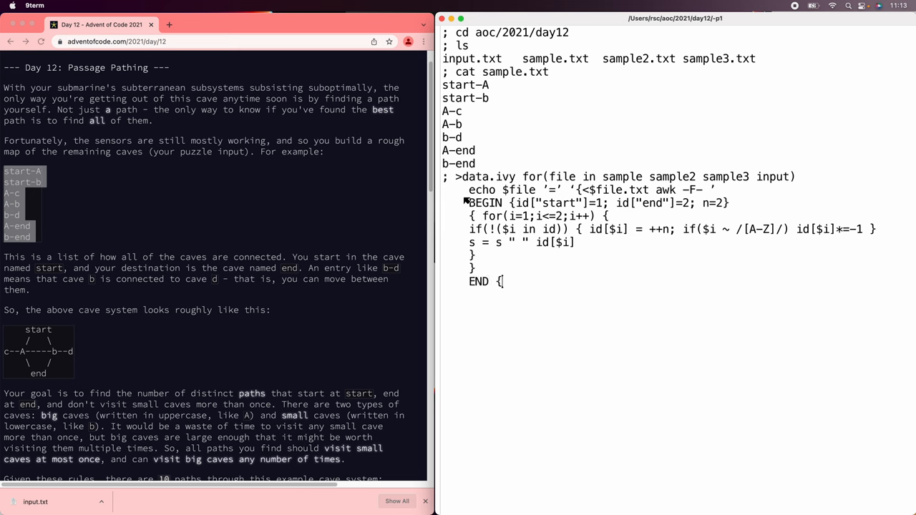
pyautogui.write('print "graph " s }')
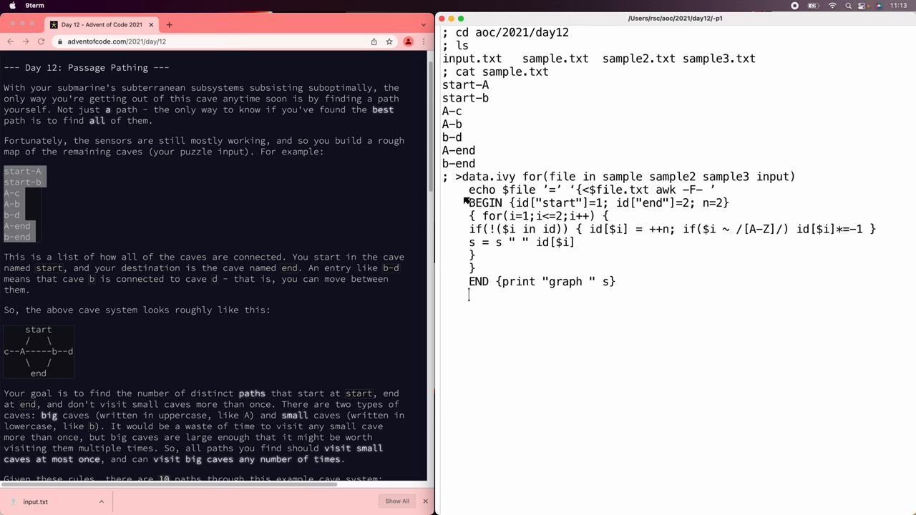
pyautogui.write("'}")
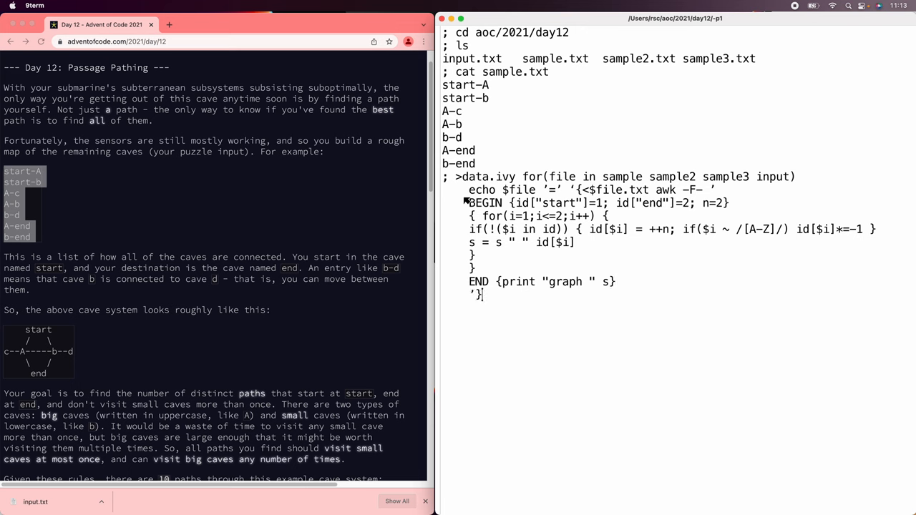
# - Show the first line of data.ivy with sed 1q, giving the sample as a numeric graph line
pyautogui.write('sed 1q data.')
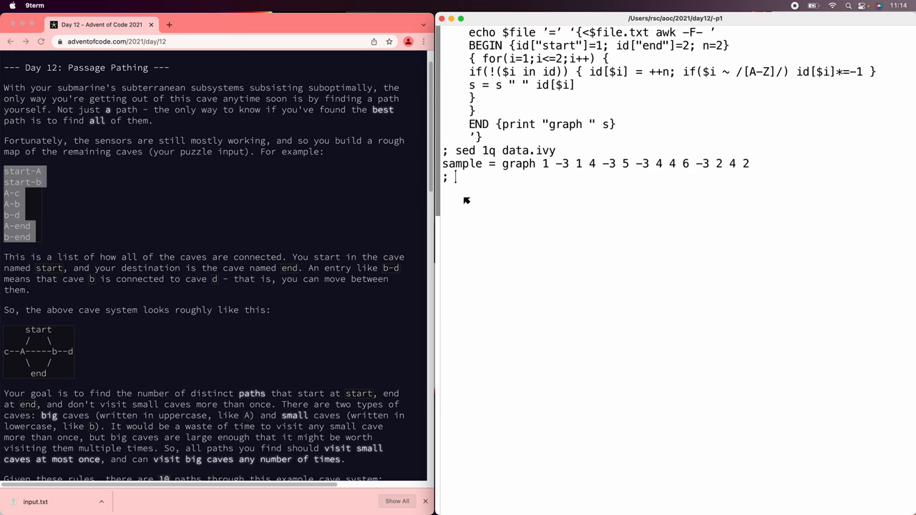
# - Start ivy, define op graph x = ((rho x)/2) 2 rho x, and load data.ivy with )get
pyautogui.write('ivy')
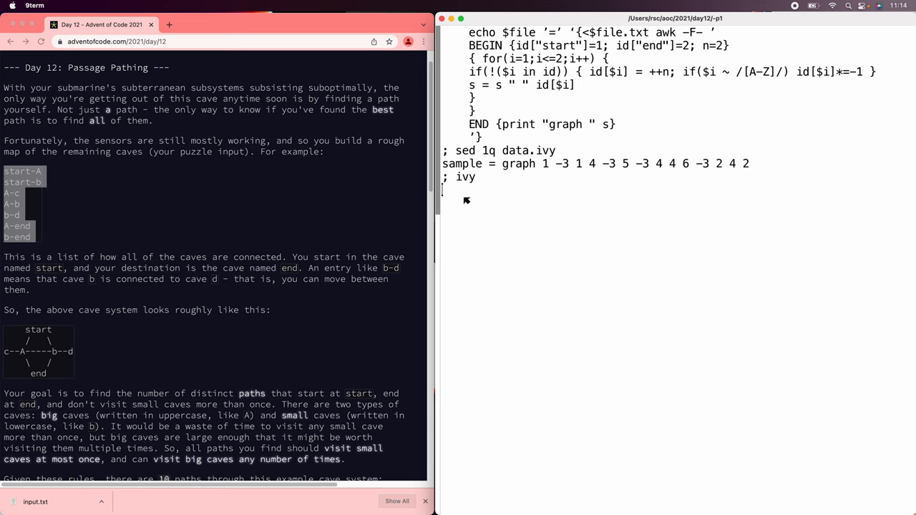
pyautogui.write('op graph')
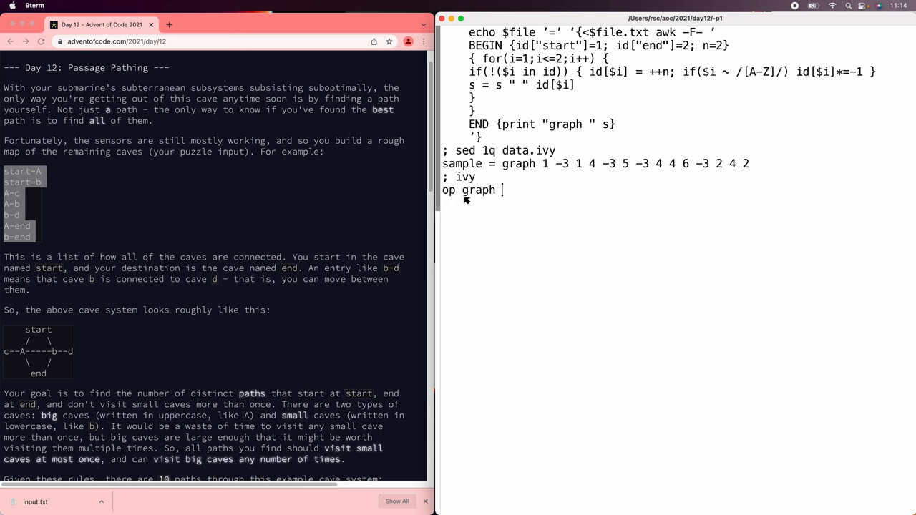
pyautogui.write('x = ((rho x')
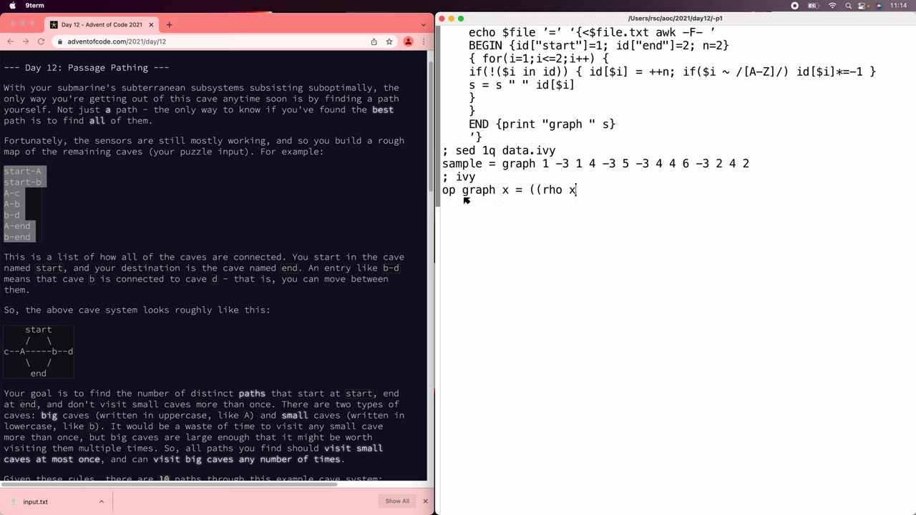
pyautogui.write('/2) 2 rho x')
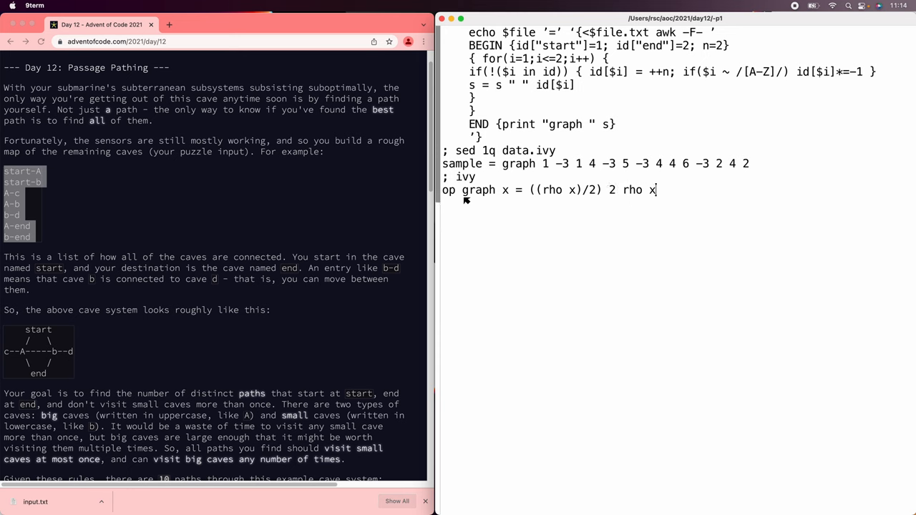
pyautogui.write(')get "data.ivy')
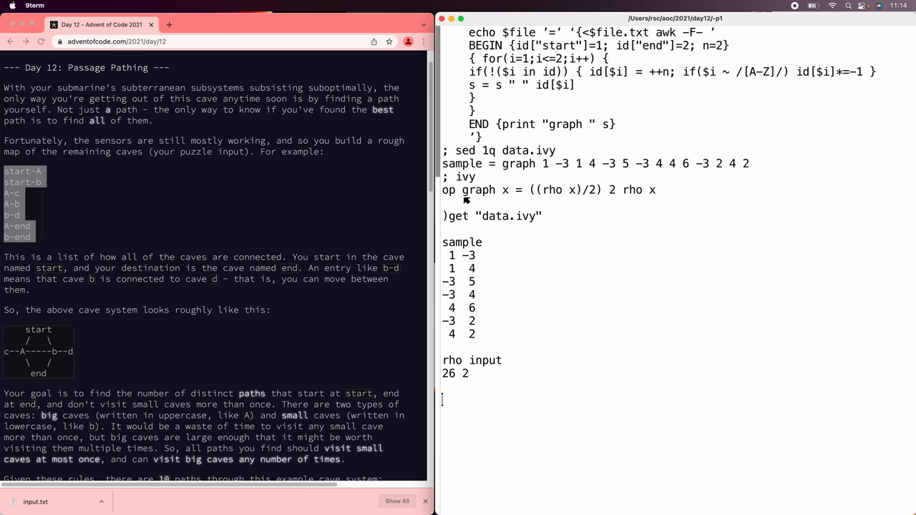
# - Define op size x = max/,abs x, get 6 for the sample and assign it to n
pyautogui.write('op size = max/,')
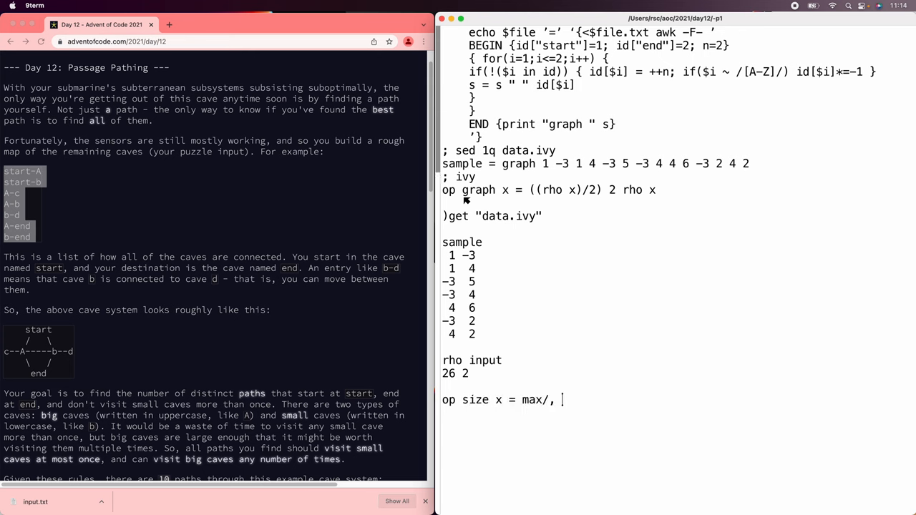
pyautogui.write('abs x')
pyautogui.write('n')
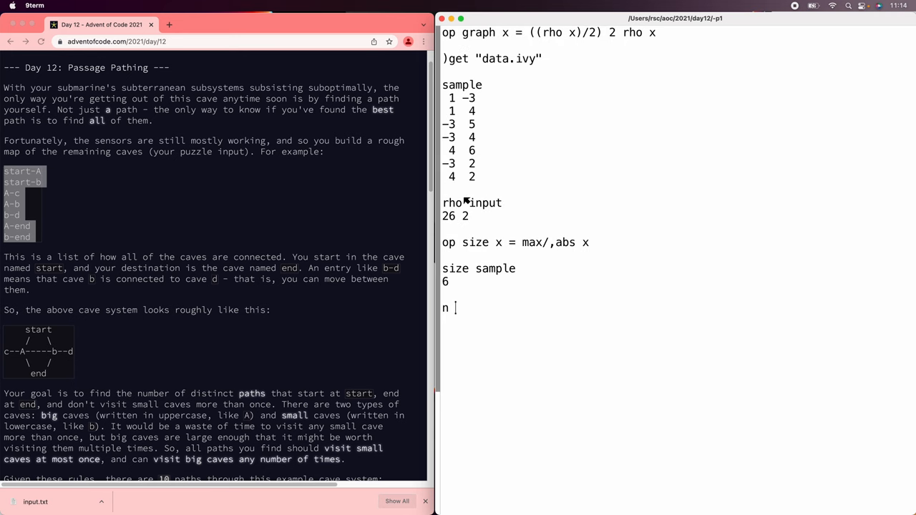
pyautogui.write('= _')
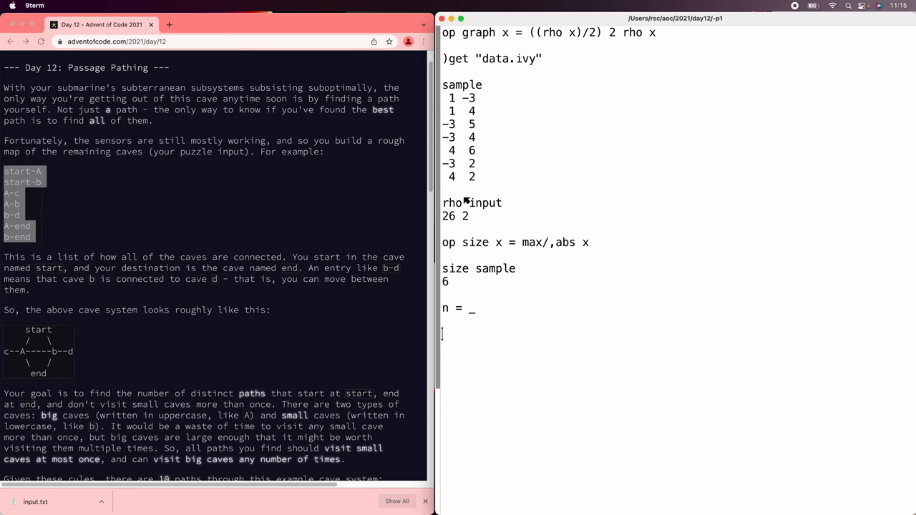
# - Begin op adj e: an n-by-n zero matrix b with b[abs e[1]][abs e[2]] set to e[2]
pyautogui.write('op adj pt')
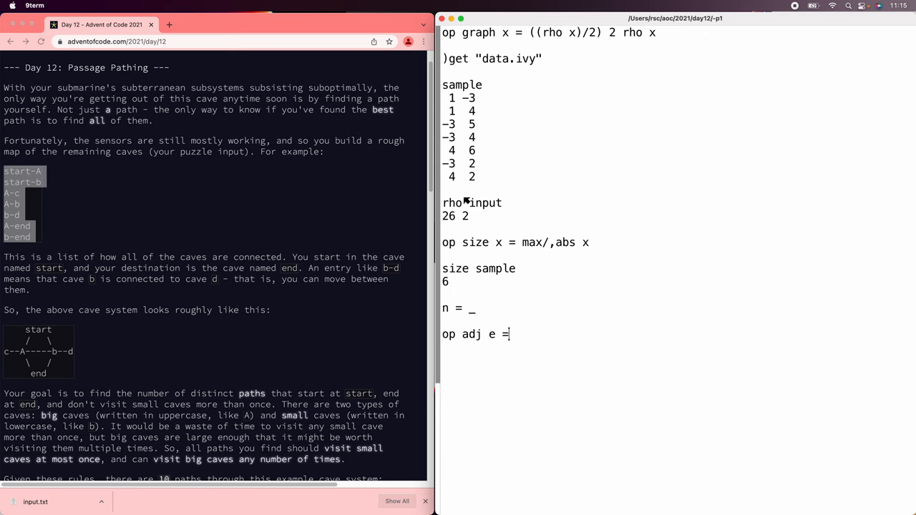
pyautogui.write('b = n n')
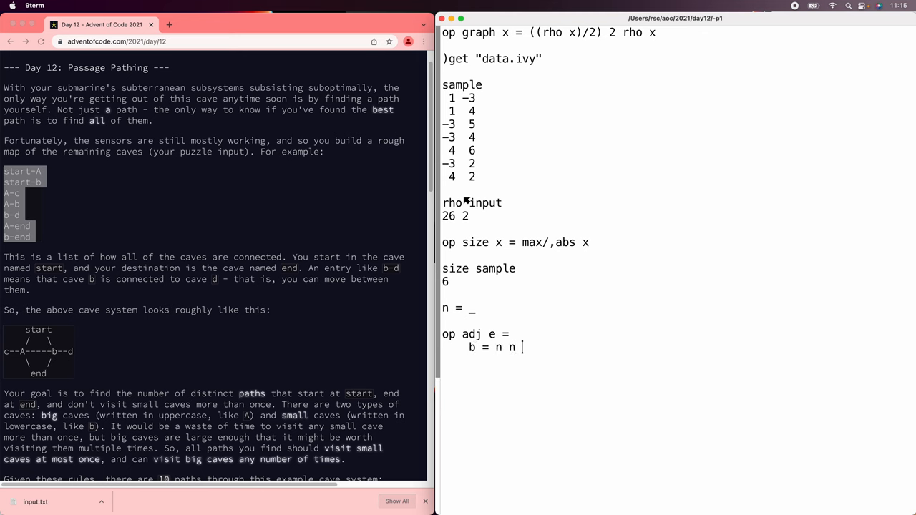
pyautogui.write('rho 0')
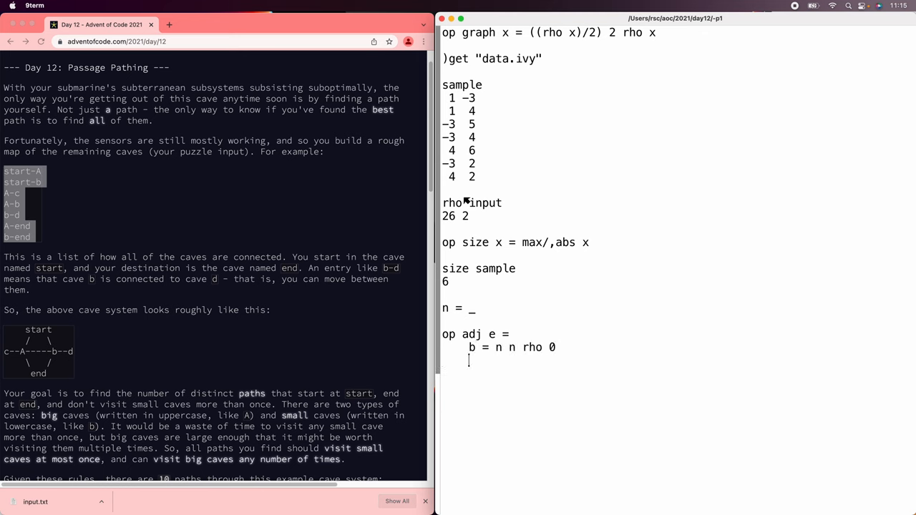
pyautogui.write('b[abs e[1]]')
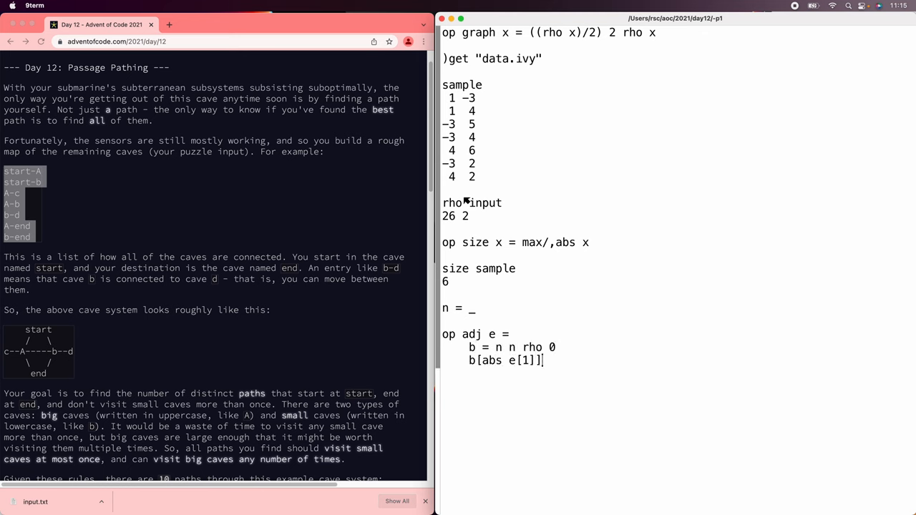
pyautogui.write('[abs e[2')
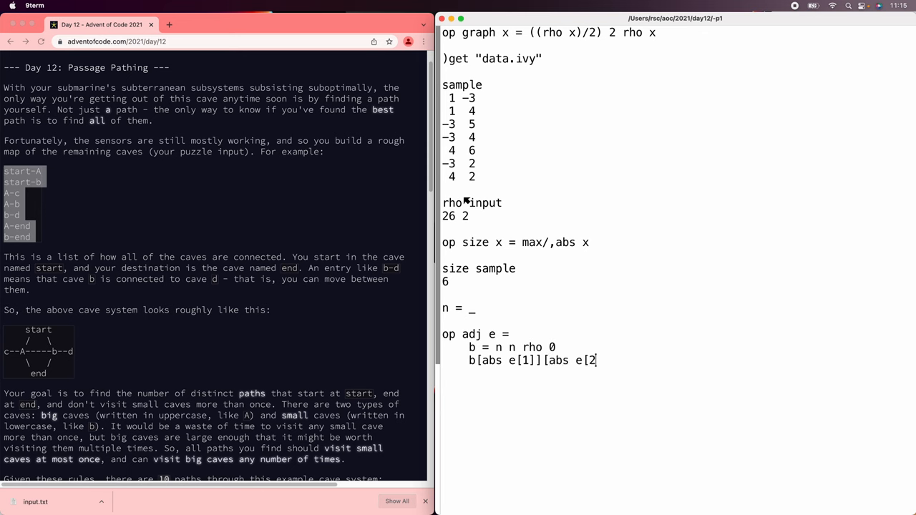
pyautogui.write('] = e')
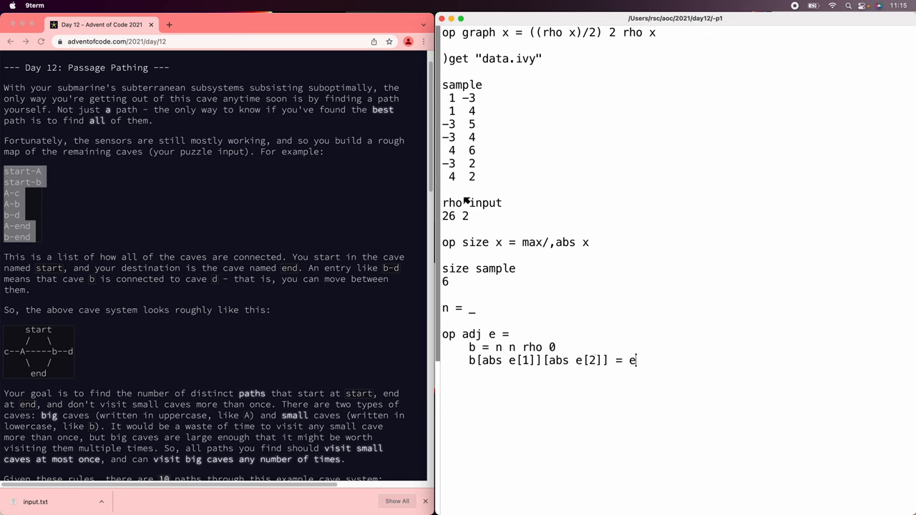
pyautogui.write('[2]')
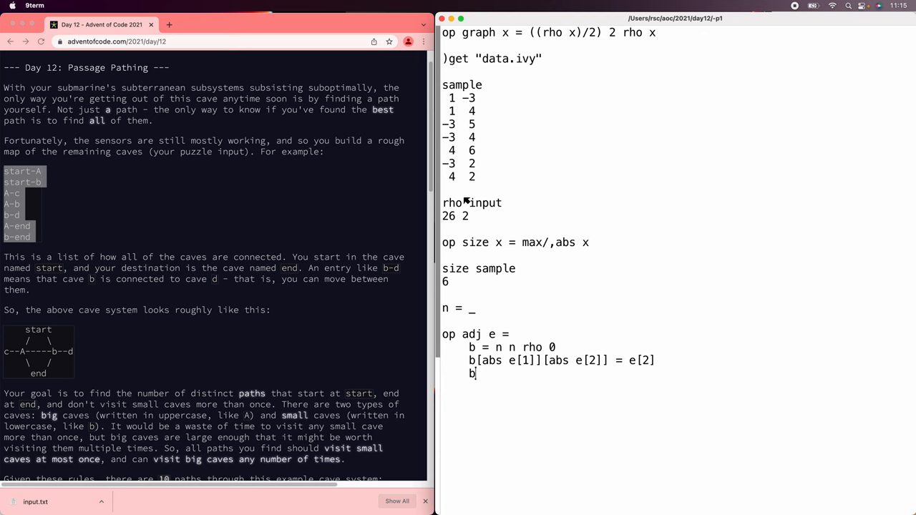
# - Set the reverse entry b[abs e[2]][abs e[1]] = e[1], return b, and test adj 1 -2
pyautogui.write('[abs e[2]][ab')
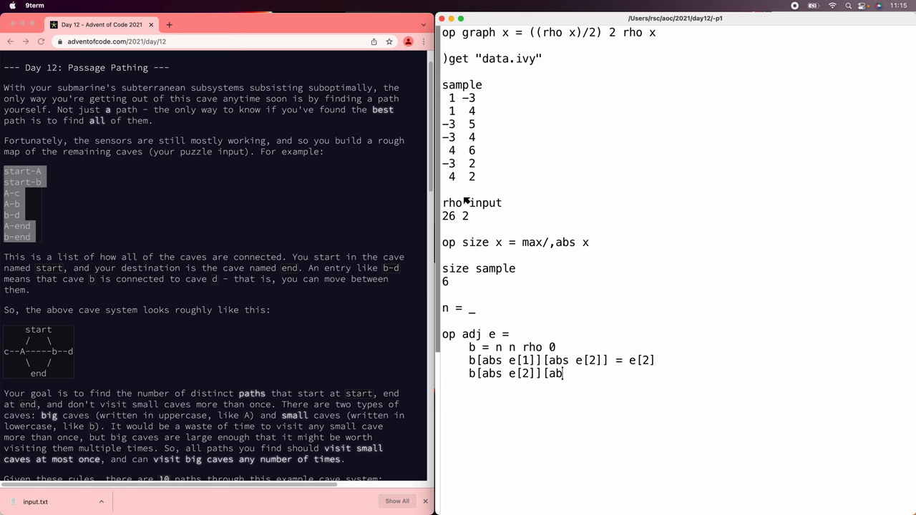
pyautogui.write('s e[1]] = e[1]')
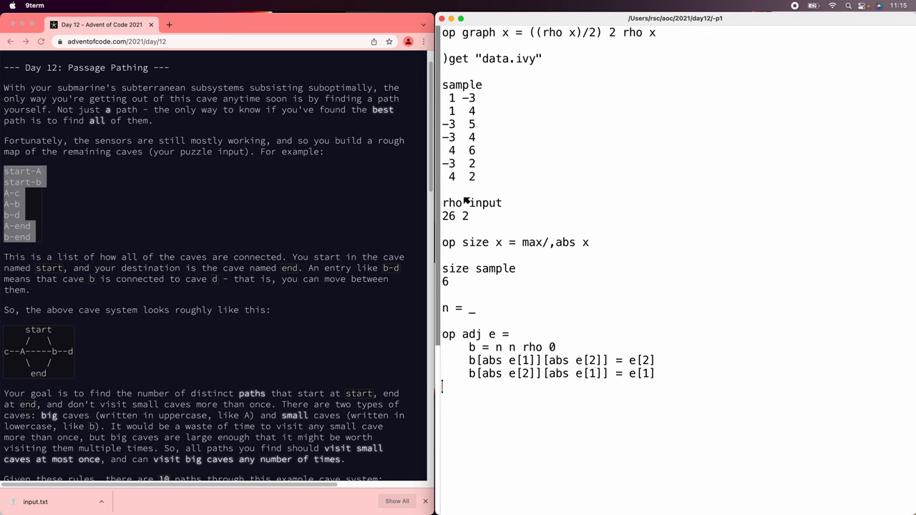
pyautogui.write('b')
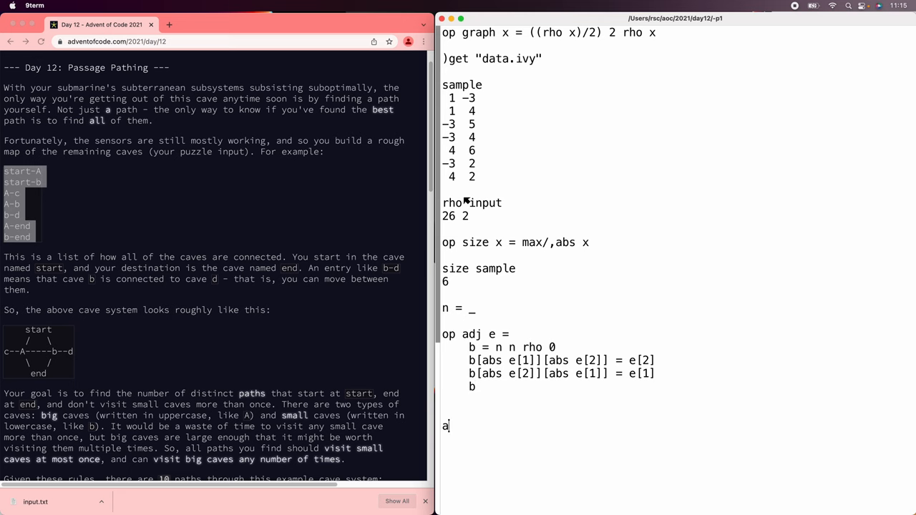
pyautogui.write('dj 1 -2')
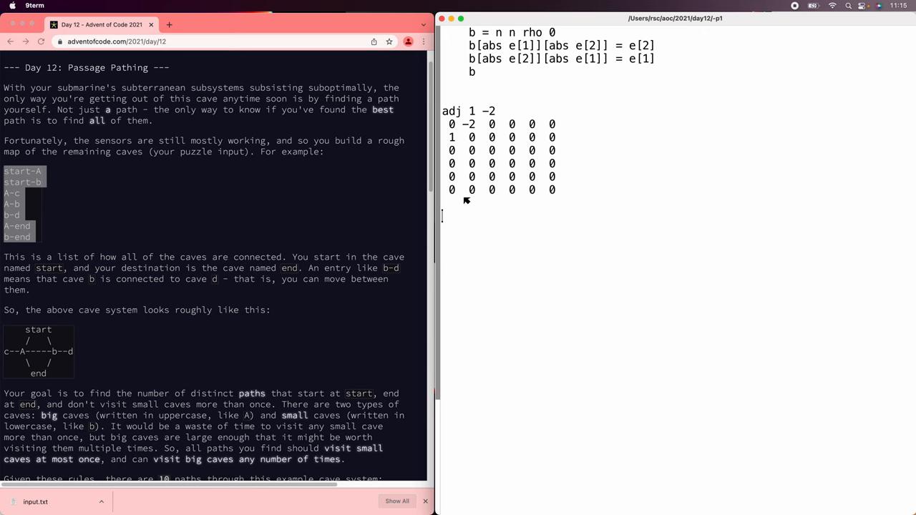
# - Evaluate transp+/transp adj@ sample to sum the per-edge matrices into one adjacency matrix
pyautogui.write('transp+/transp')
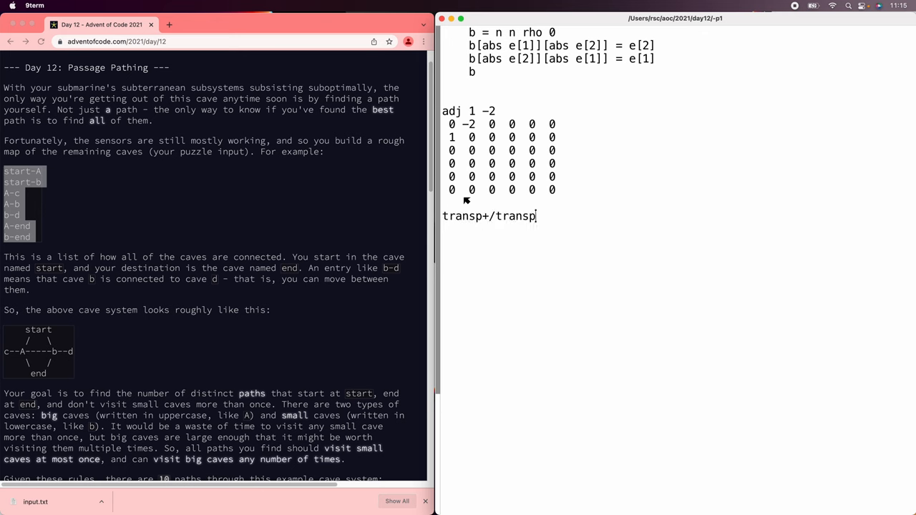
pyautogui.write('adj@ sa')
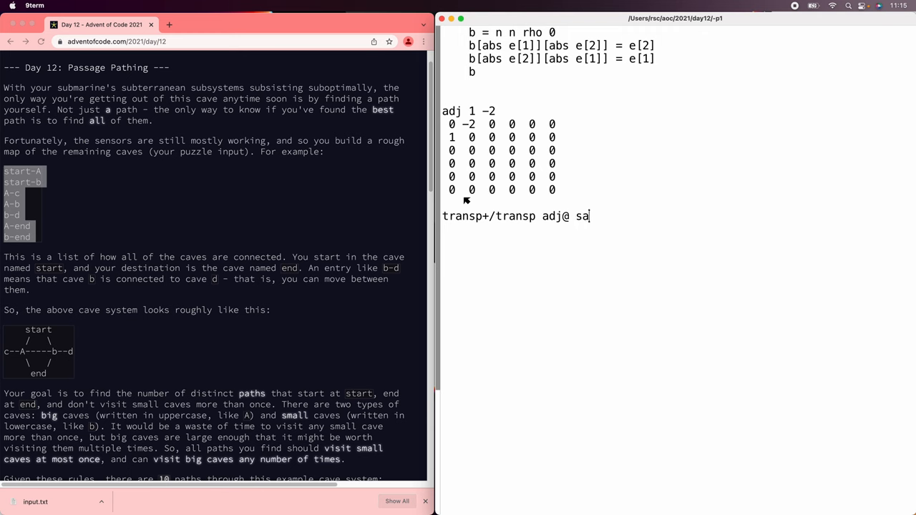
pyautogui.write('mple')
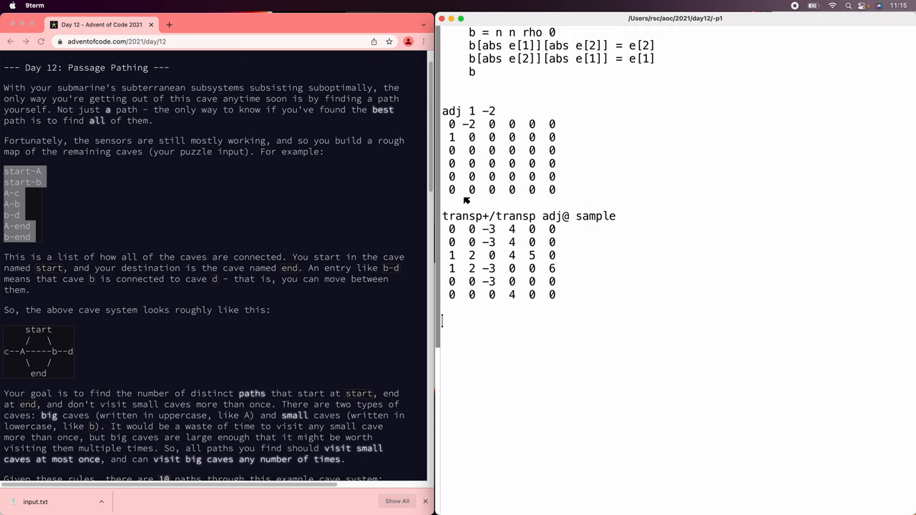
# - Define op grid x = transp+/transp adj@ x and confirm and/and/g== grid sample returns 1
pyautogui.write('op grid x = transp')
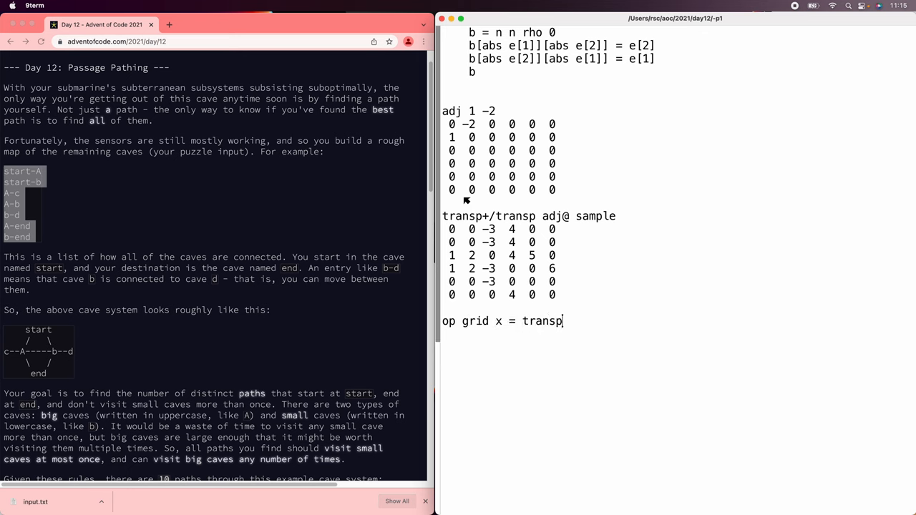
pyautogui.write('+/transp adj@ x')
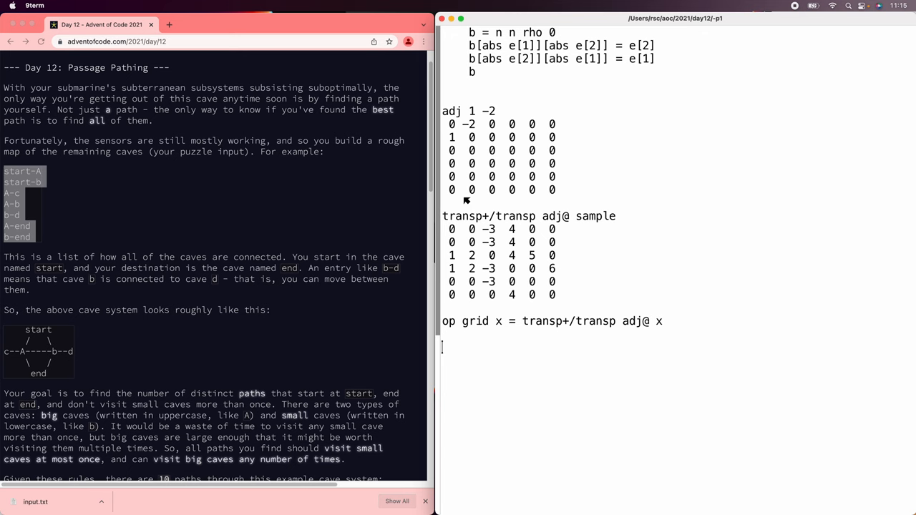
pyautogui.write('and/and/g== grid sample')
pyautogui.write('g = transp+/transp adj@ sample')
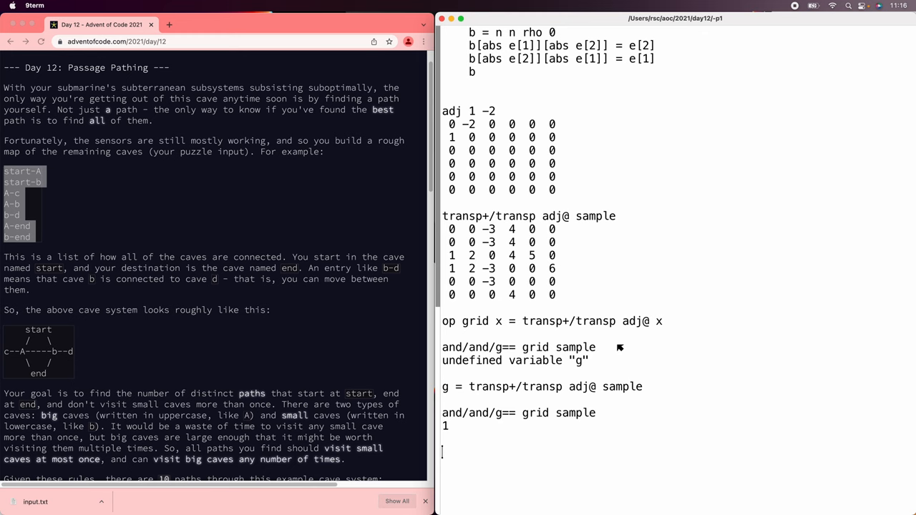
# - Define op g used p = g & -not p == iota n, masking a visited cave's column, and test on 4 and -3
pyautogui.write('-not 4 == iota n')
pyautogui.write('op g used p =')
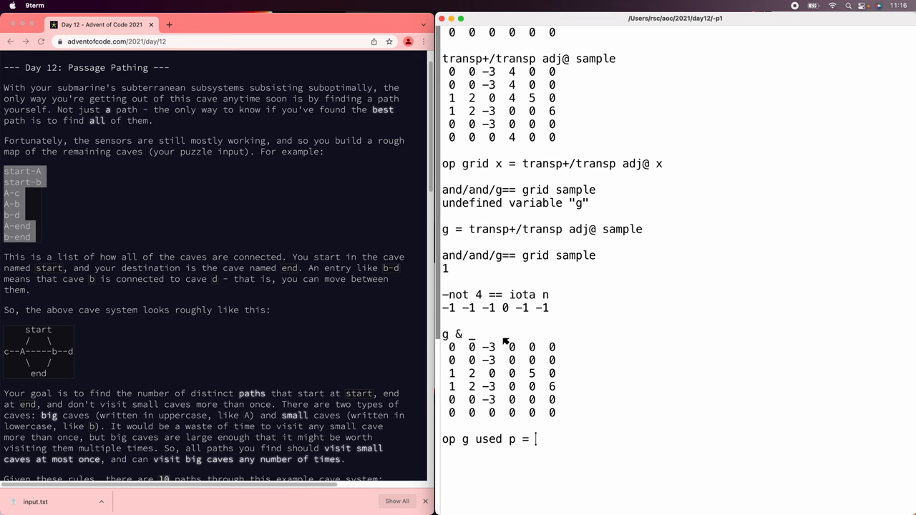
pyautogui.write('g & -not p == iota n')
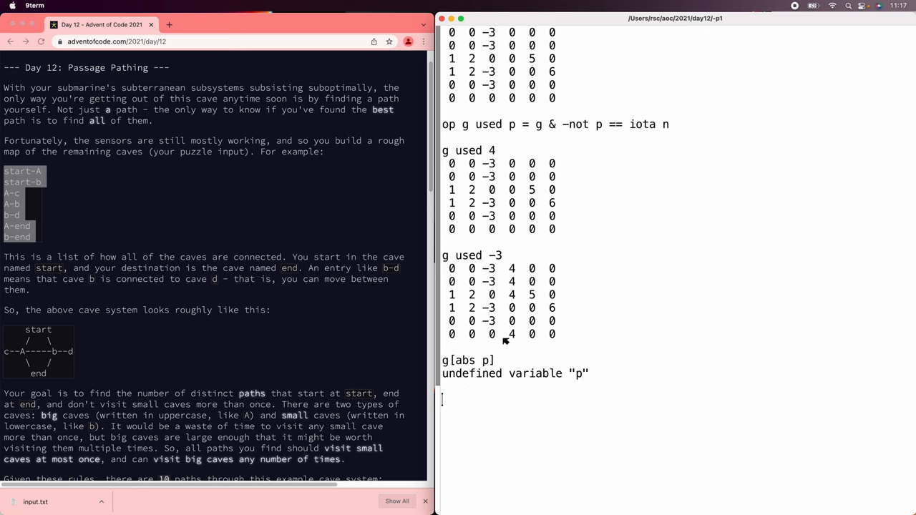
# - Look up g[abs -3], then define op g next p = (g[abs p]!=0) sel g[abs p], returning 1 2 4 5
pyautogui.write('g[abs -3]')
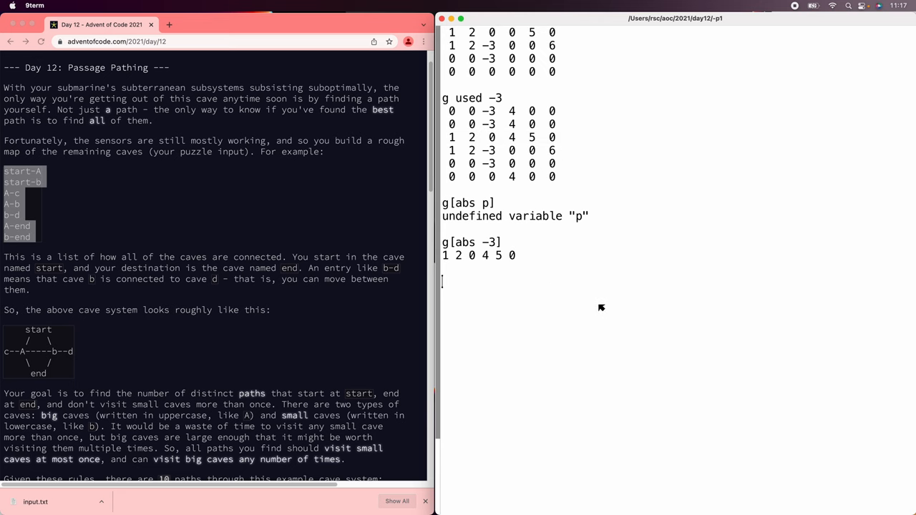
pyautogui.write('(')
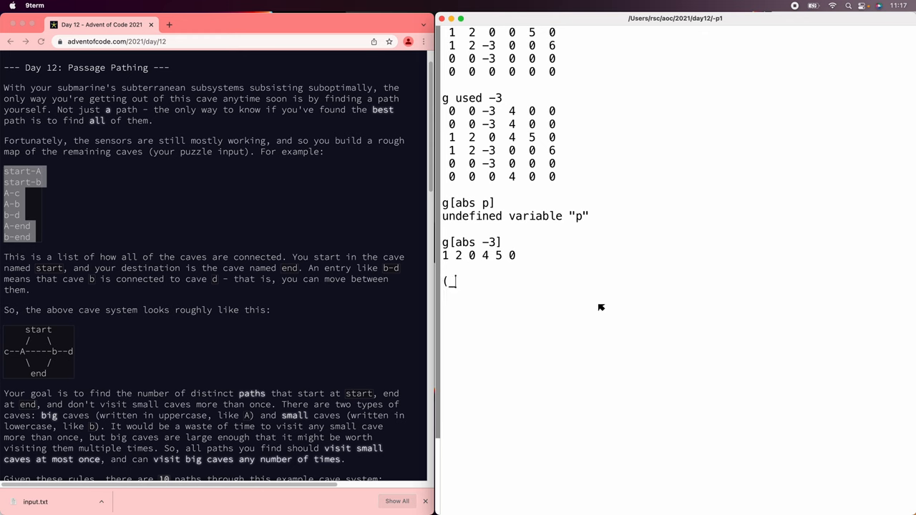
pyautogui.write('!=0) sel _')
pyautogui.write('op g next p = (g[abs')
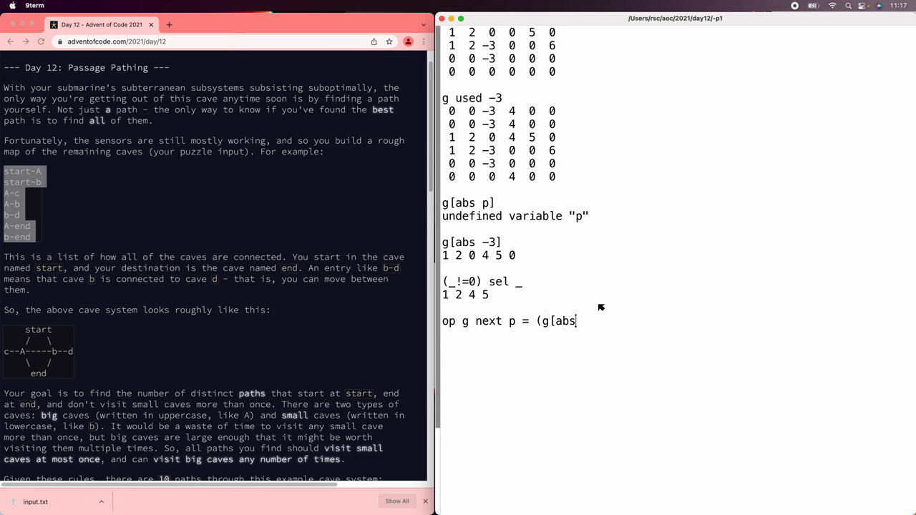
pyautogui.write('p]!=0) sel g[abs p')
pyautogui.write('g next -3')
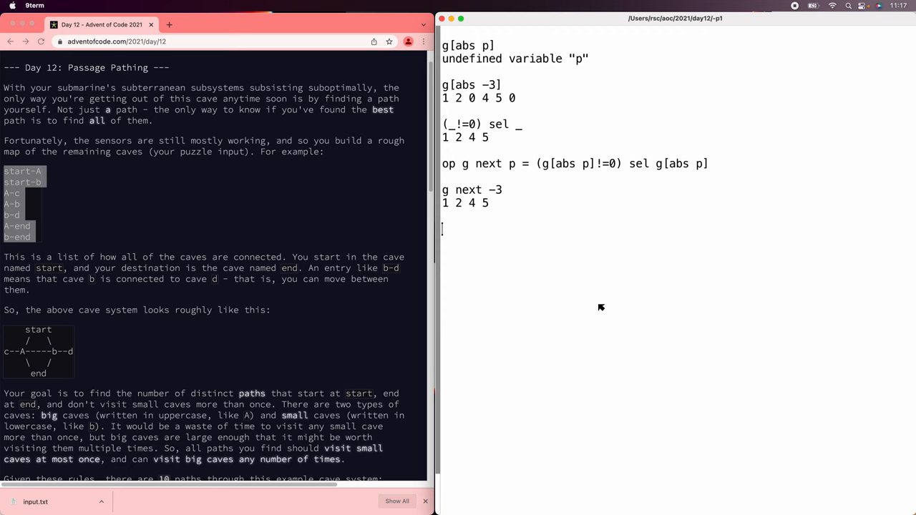
# - Begin op g count p returning 1 at cave 2 and otherwise updating g = g used p
pyautogui.write('op gc')
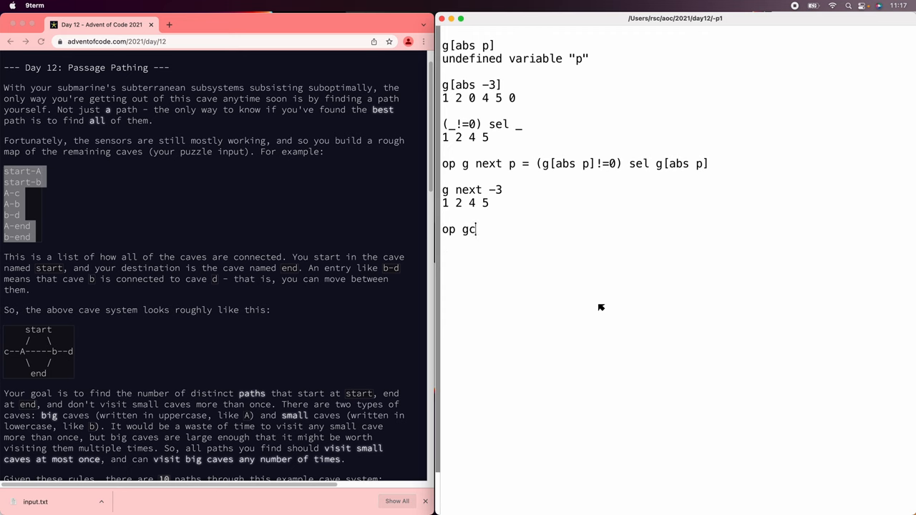
pyautogui.write('ount p')
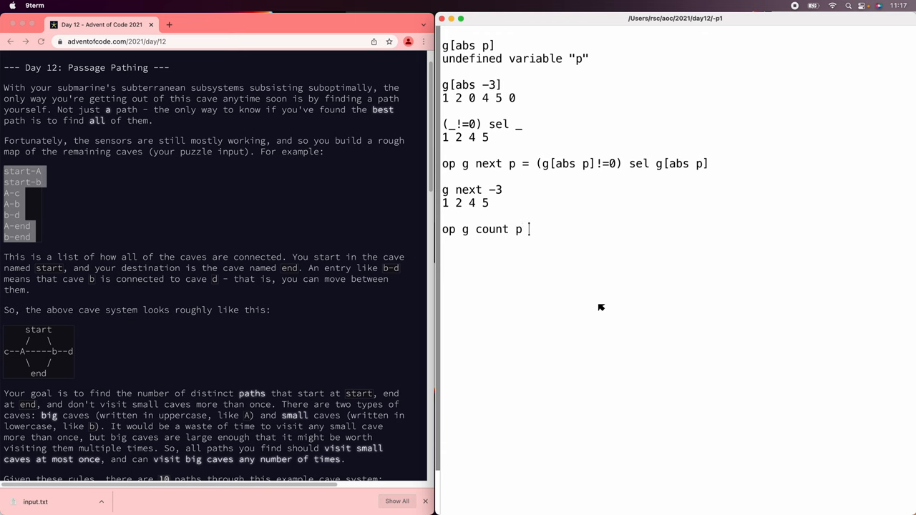
pyautogui.write('=')
pyautogui.write('p ==')
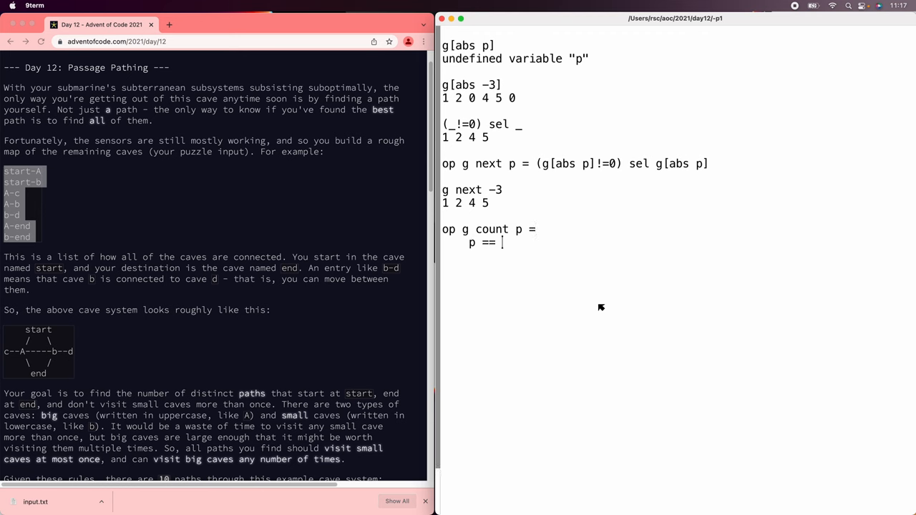
pyautogui.write('2: 1')
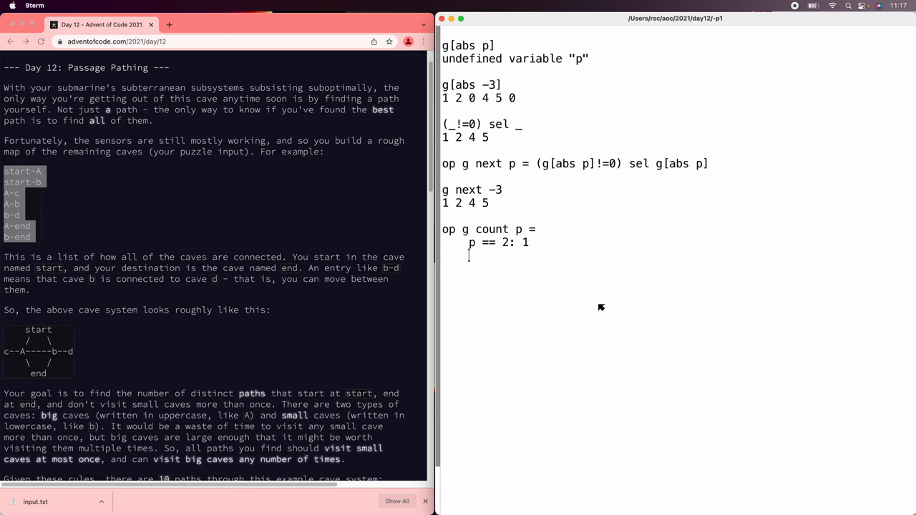
pyautogui.write('g = g used p')
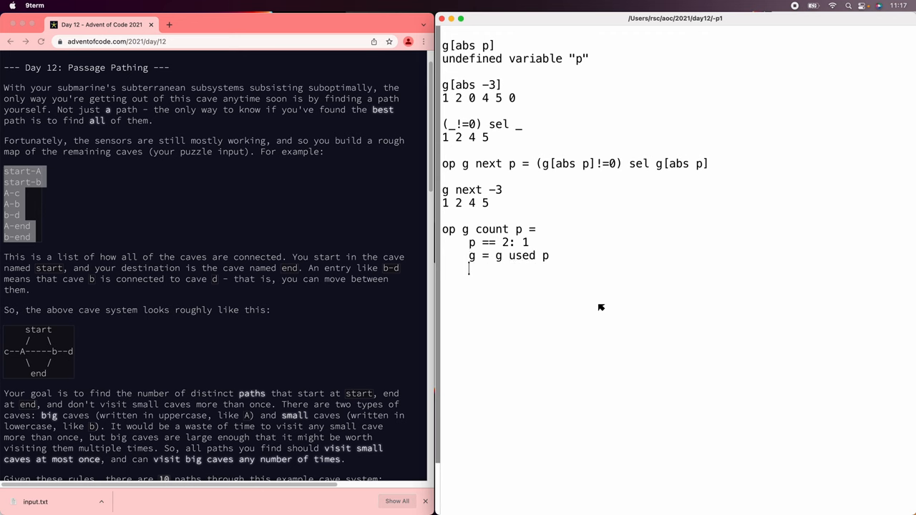
# - Add the recursive line +/ 0, g count@ g next p, so g count 1 gives 10 for the sample
pyautogui.write('+/ g c')
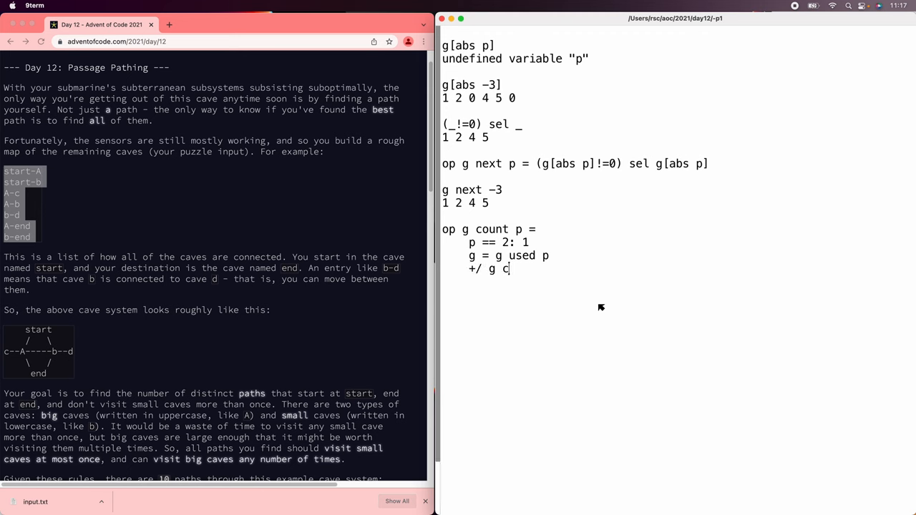
pyautogui.write('ount@ g n')
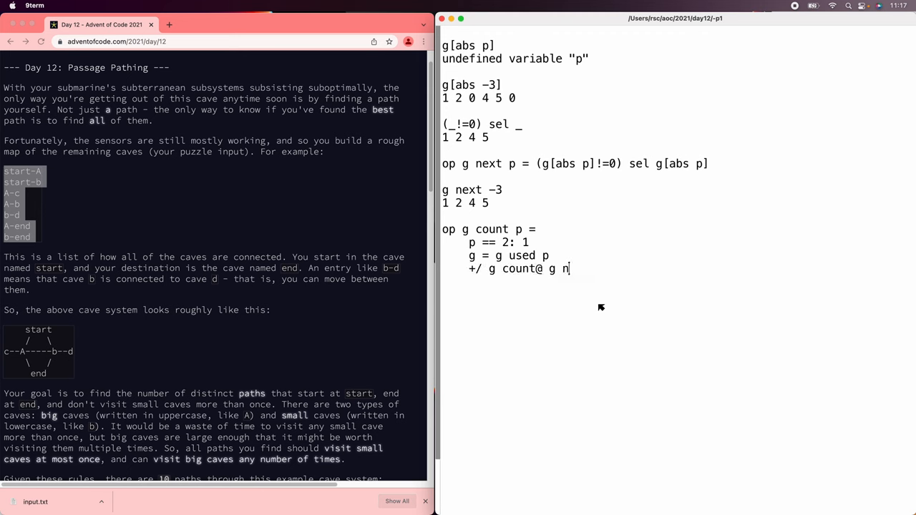
pyautogui.write('ext p')
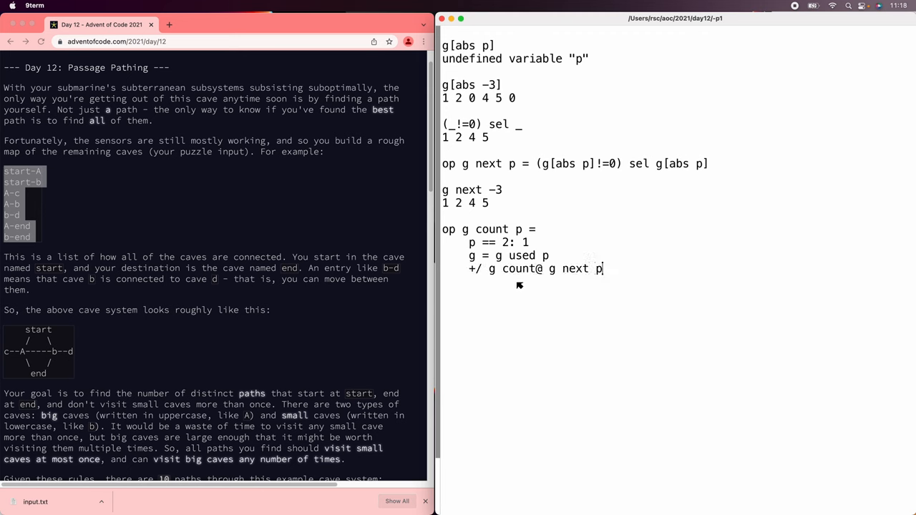
pyautogui.moveTo(492, 275)
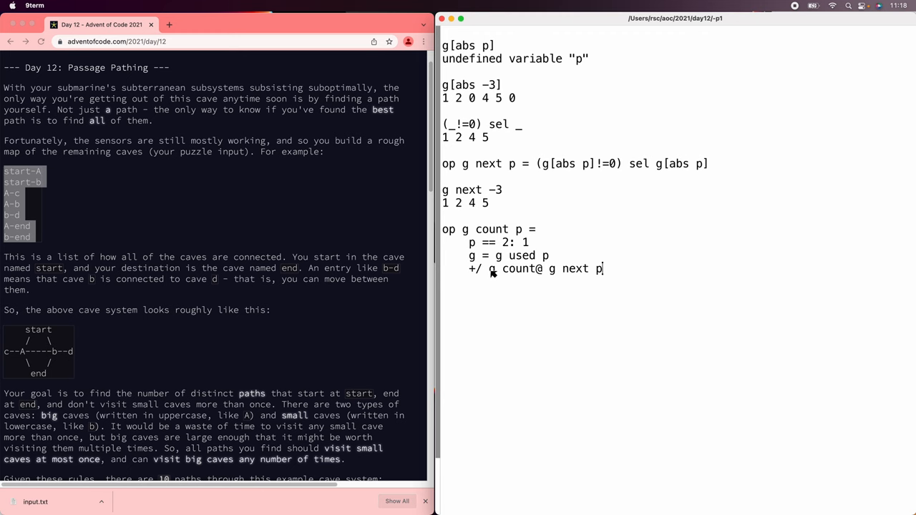
pyautogui.write('0,')
pyautogui.write('g count 1')
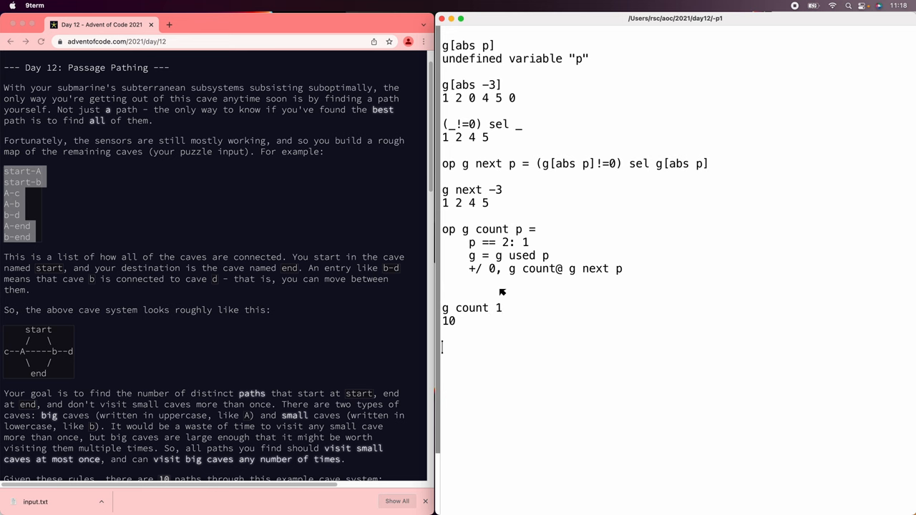
# - Define op count x that sets n from size x and runs (grid x) count 1
pyautogui.scroll(-3)
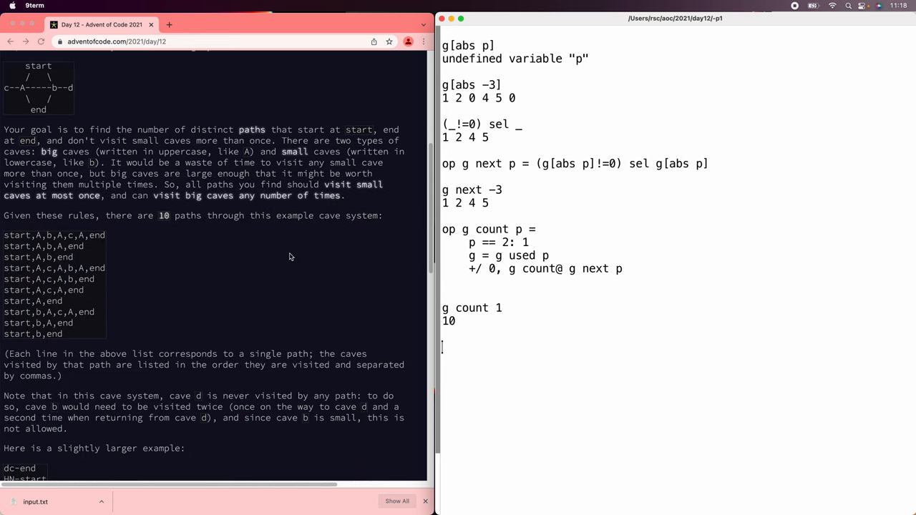
pyautogui.moveTo(673, 372)
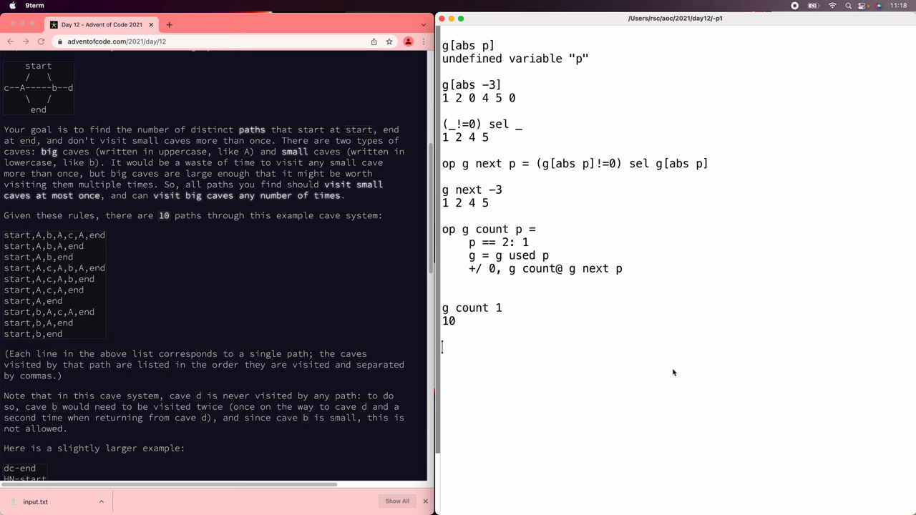
pyautogui.write('op count x =')
pyautogui.write('n = size')
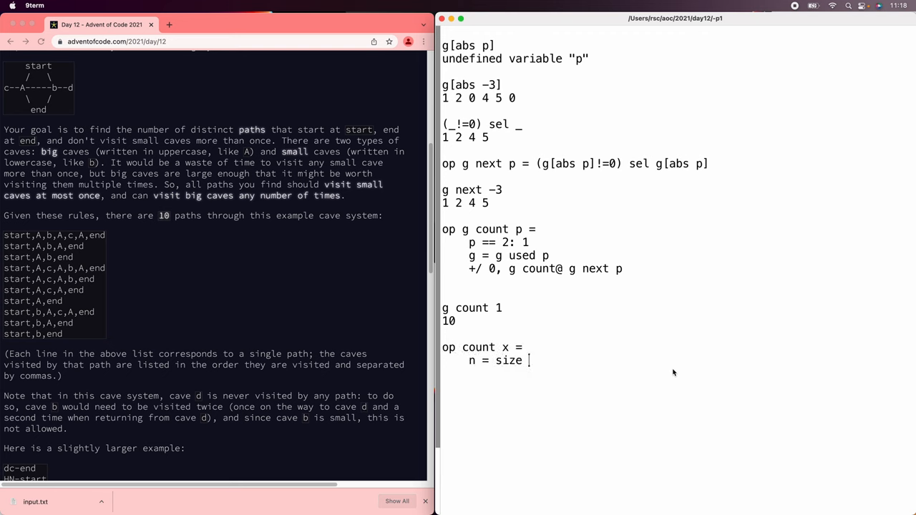
pyautogui.write('x')
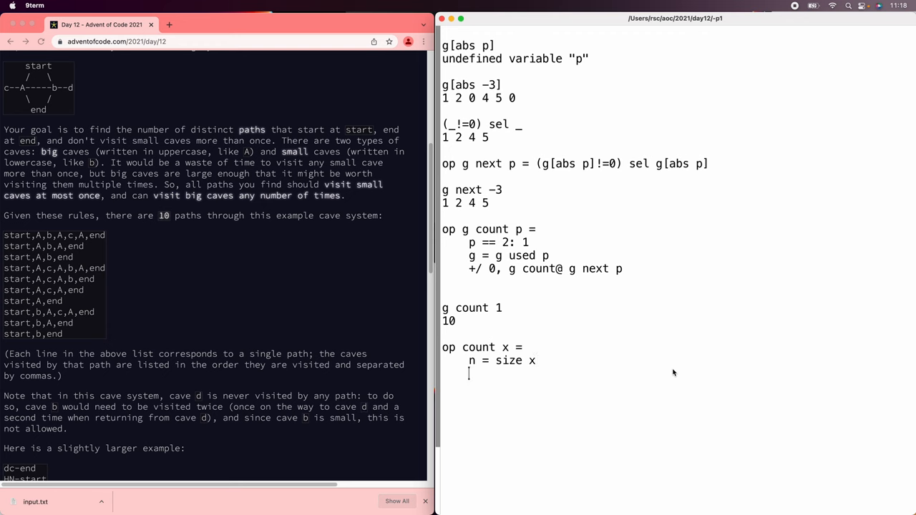
pyautogui.write('(grid x) count 1')
pyautogui.write('count sample2')
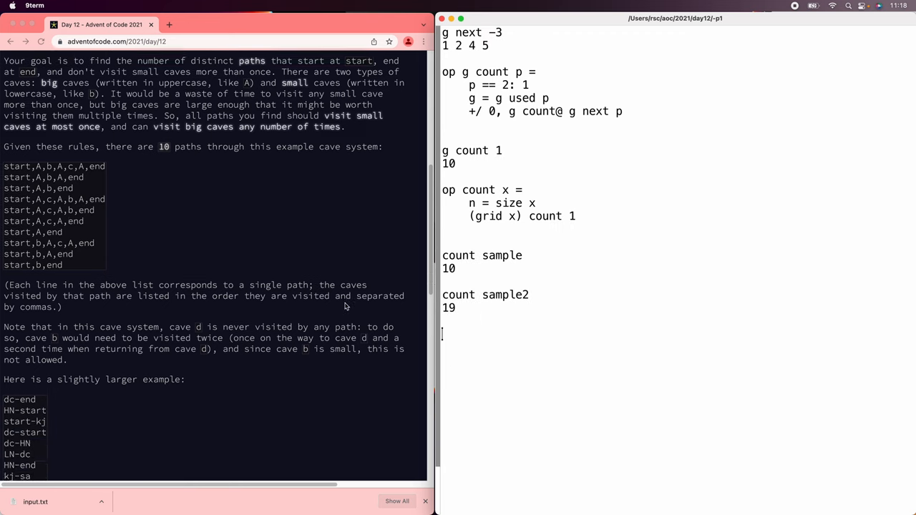
# - Run count on the samples and the puzzle input, getting 10, 19, 226 and 4707
pyautogui.scroll(-3)
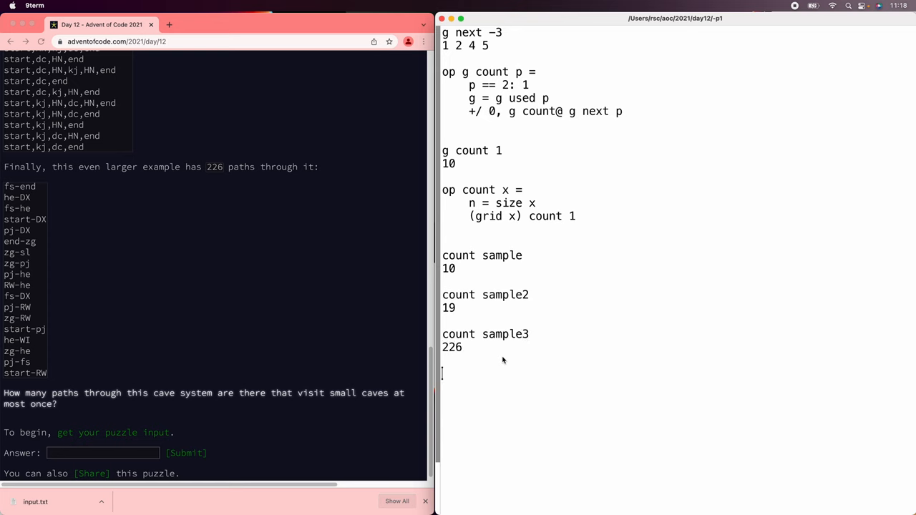
pyautogui.write('count input')
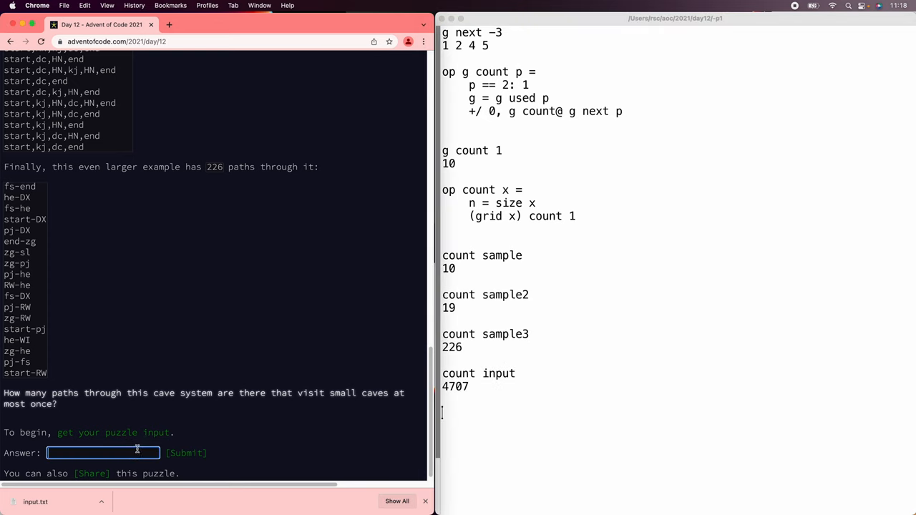
# - Submit the part-one answer and continue to the Part Two puzzle description
pyautogui.click(186, 452)
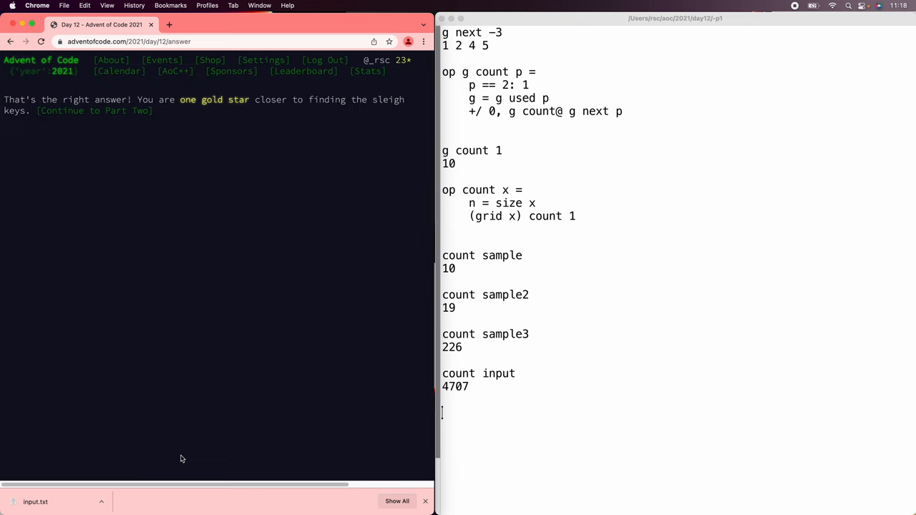
pyautogui.click(95, 111)
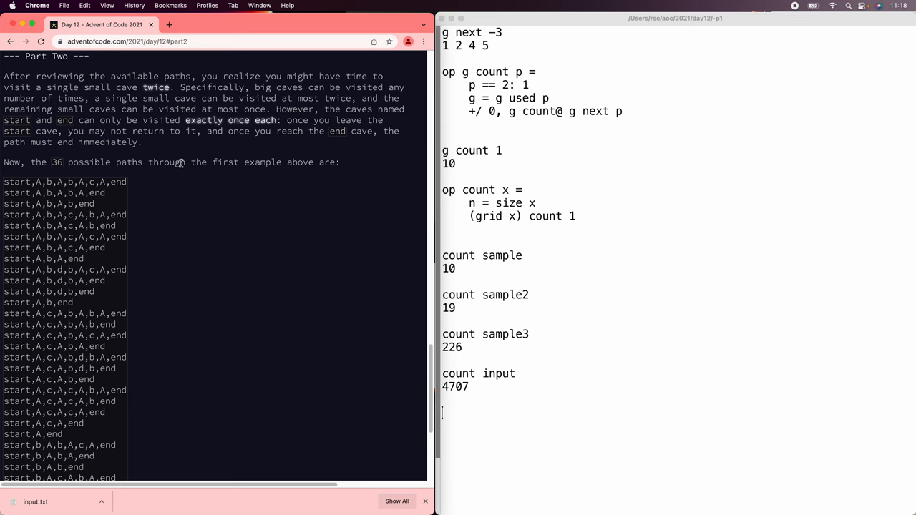
pyautogui.moveTo(494, 421)
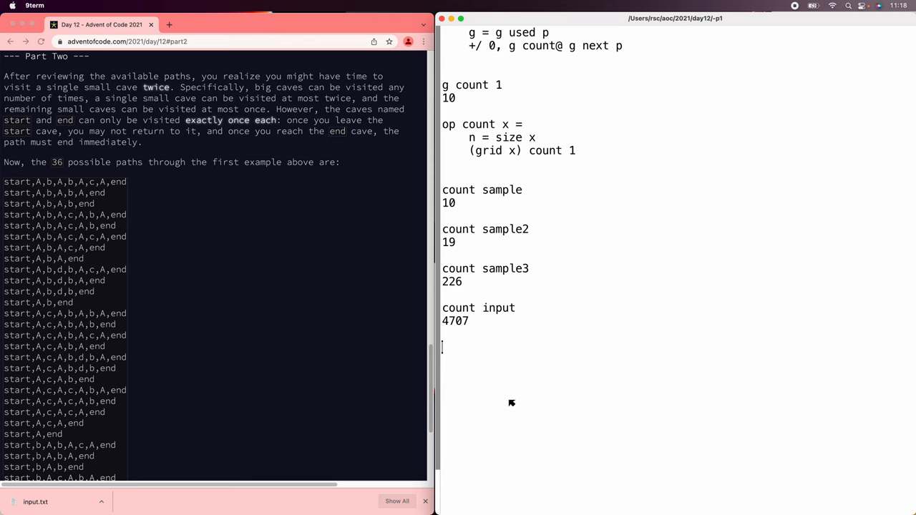
pyautogui.moveTo(513, 404)
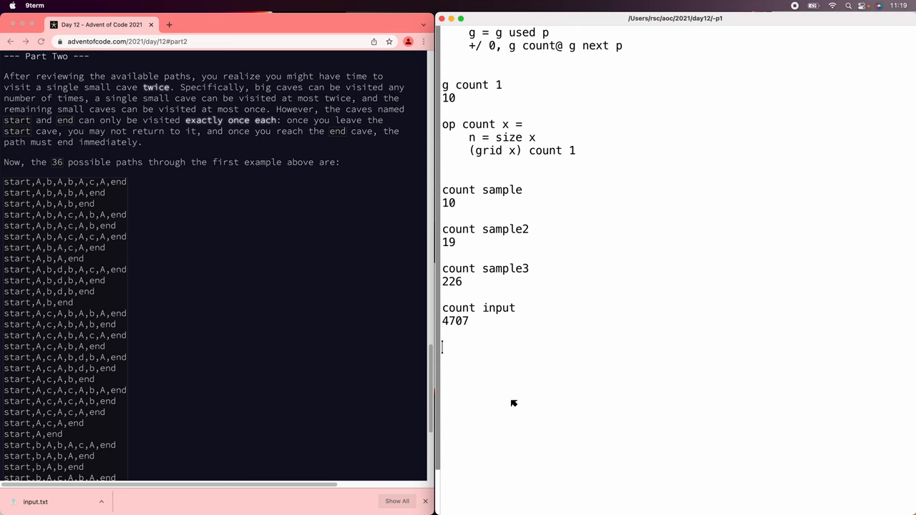
# - Define op size x = 1+max/,abs x so size is one more than the largest cave id
pyautogui.write('op size = 1')
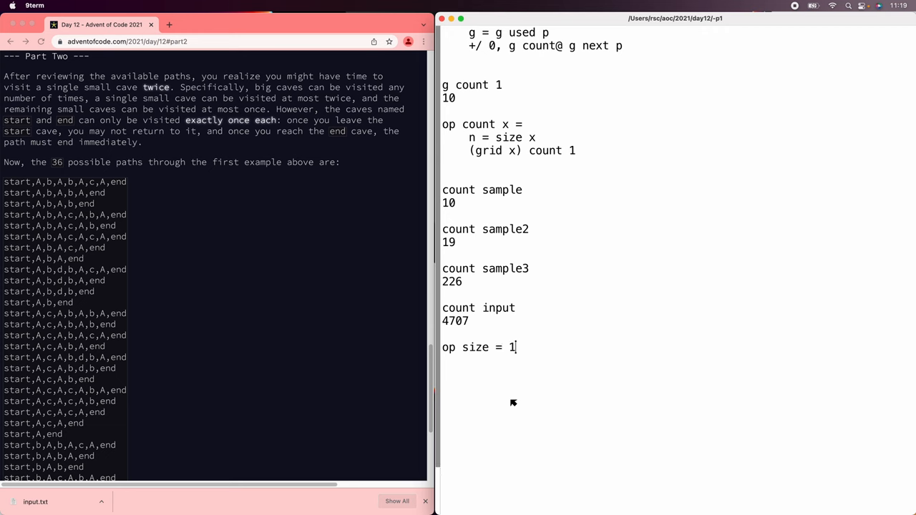
pyautogui.write('+max/,abs x')
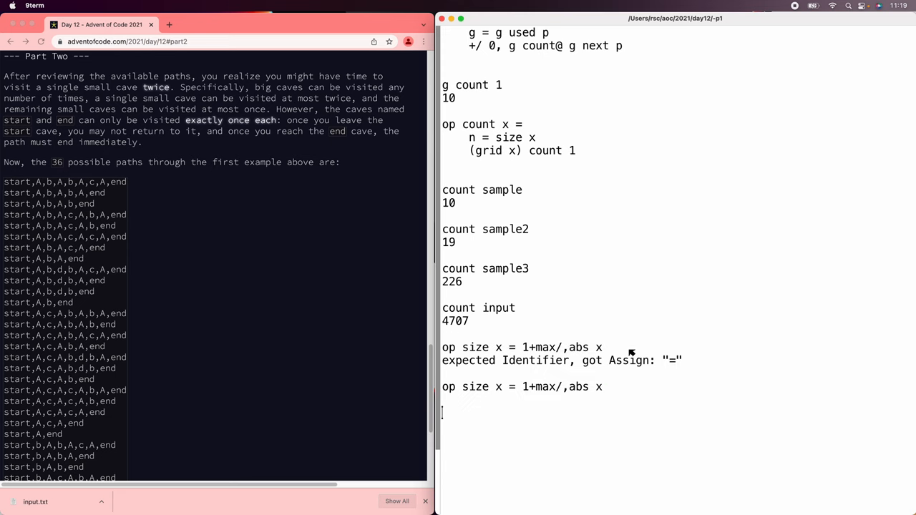
# - Set n = size sample, show the 7-by-7 sample grid and list the current used definition
pyautogui.write('n = size sa')
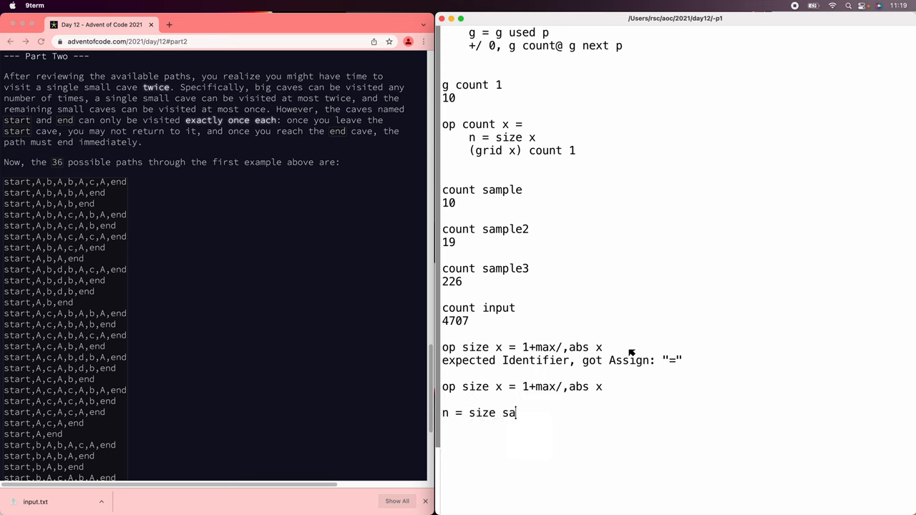
pyautogui.write('mple')
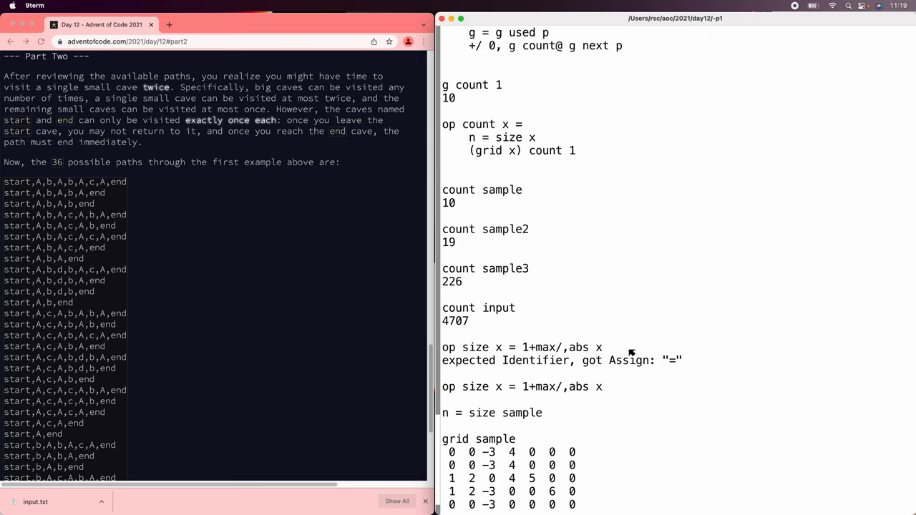
pyautogui.scroll(-3)
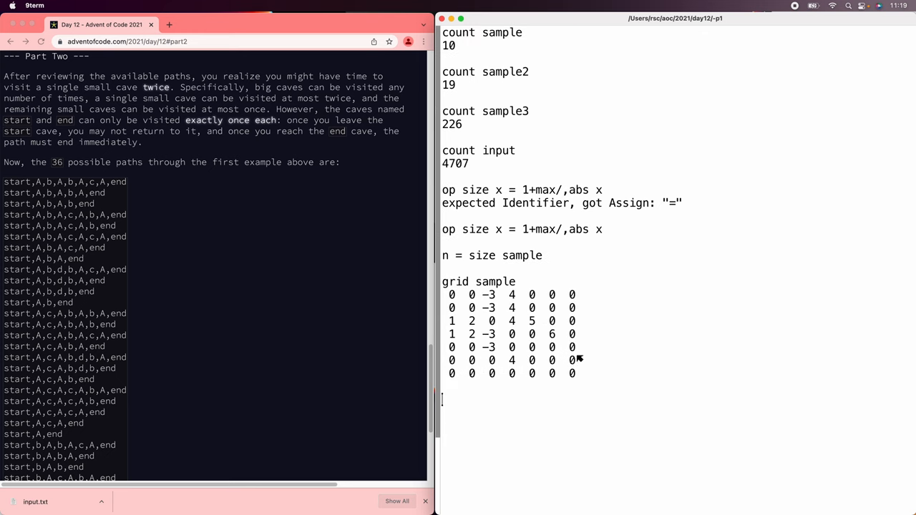
pyautogui.moveTo(455, 380)
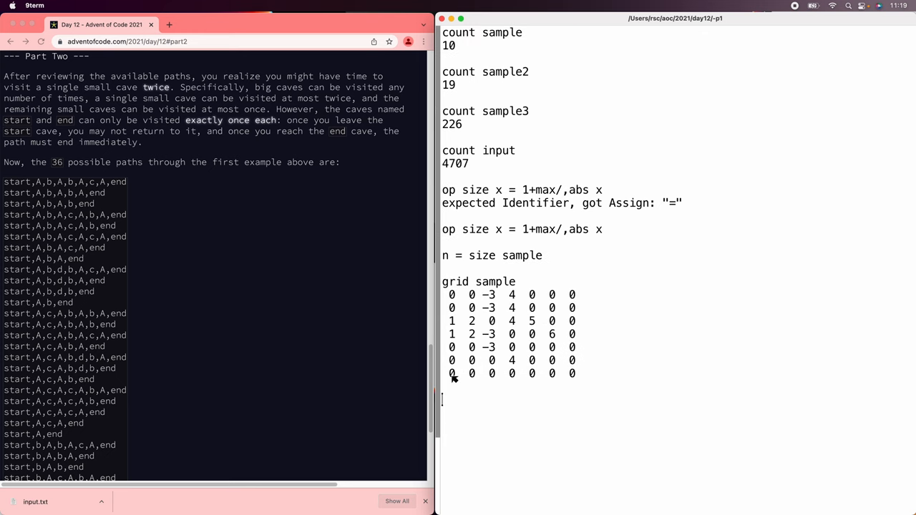
pyautogui.moveTo(514, 421)
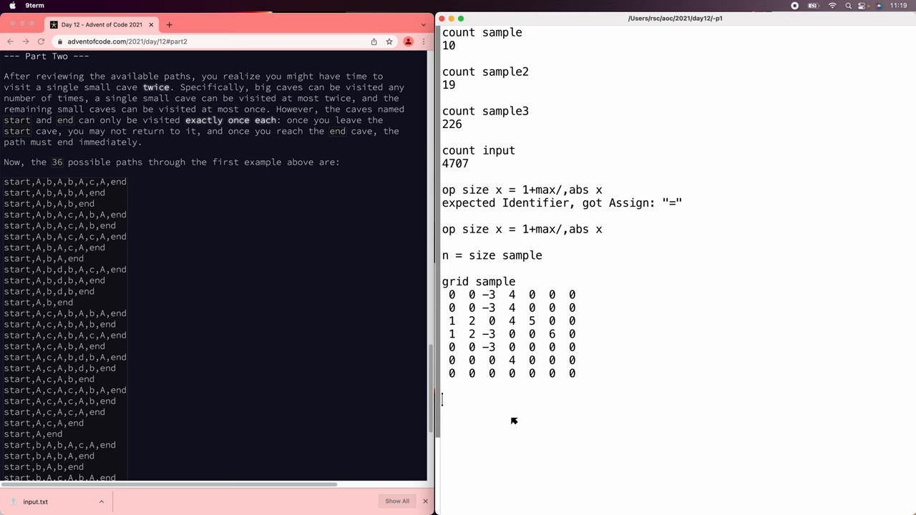
pyautogui.scroll(-3)
pyautogui.write(')op used')
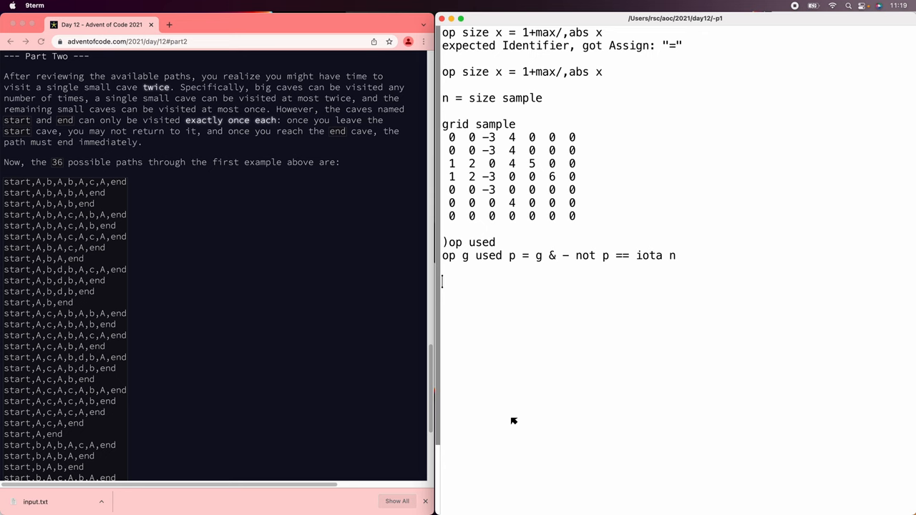
# - Define op g used p that increments g[n][p], the visit tally for cave p in the extra row
pyautogui.write('op g used p =')
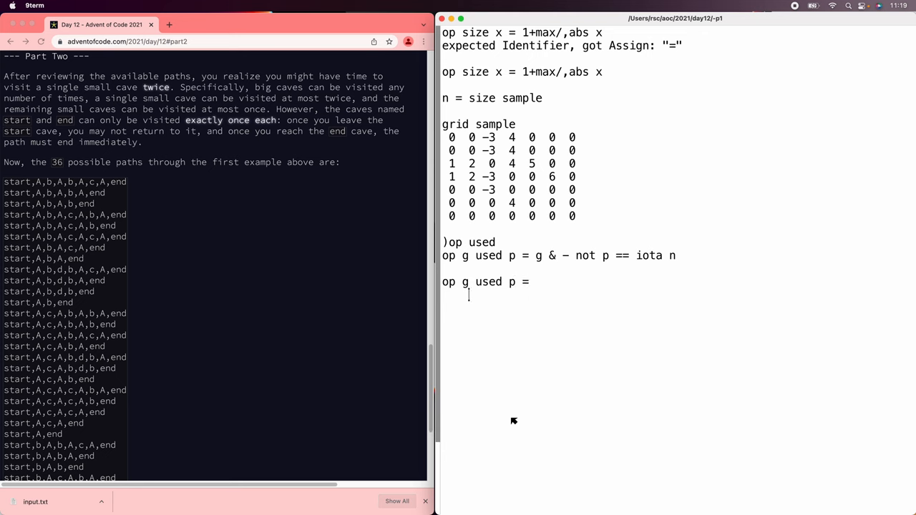
pyautogui.write('p ,=')
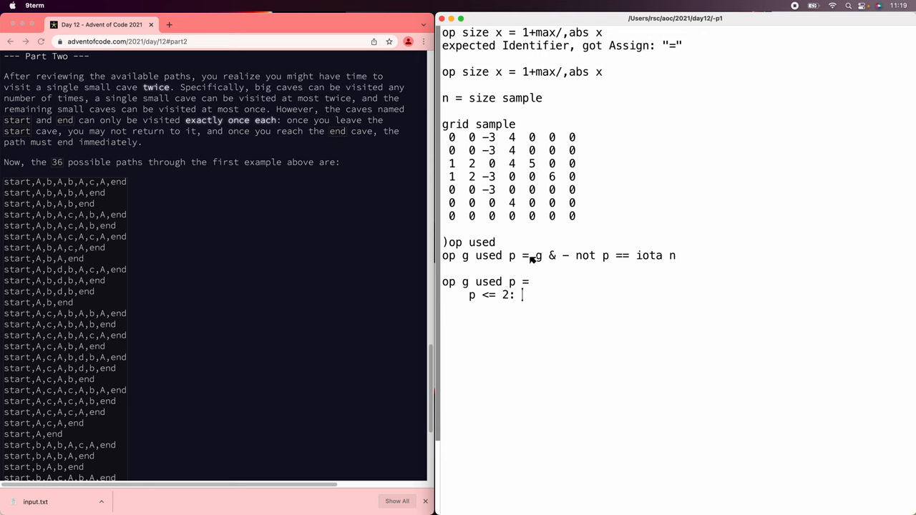
pyautogui.write('g & - not p == iota n')
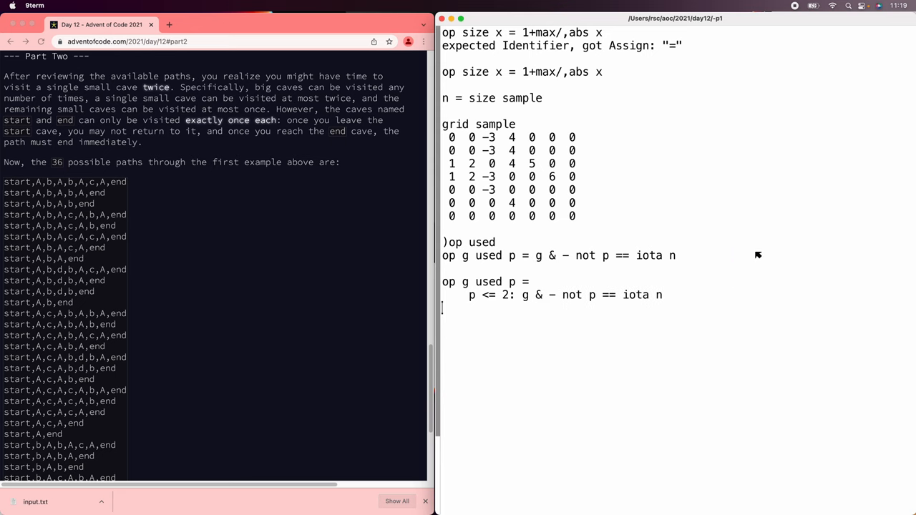
pyautogui.write('g =')
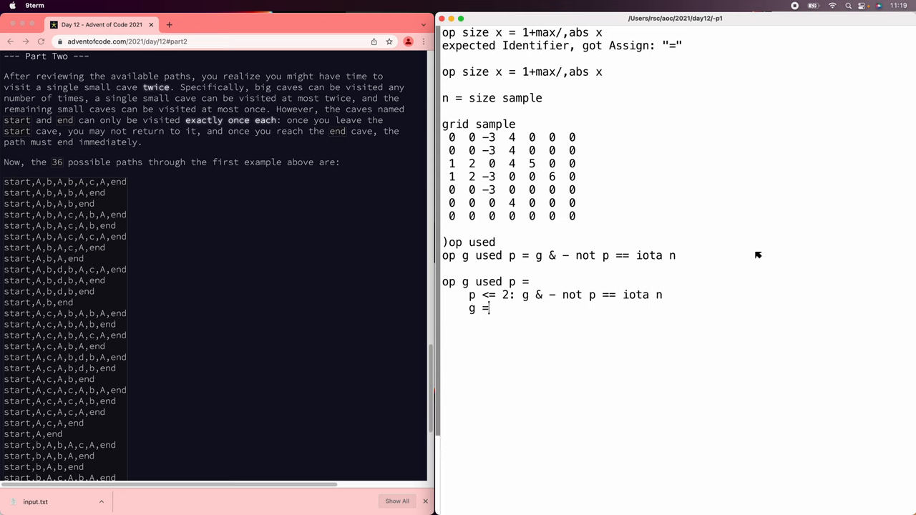
pyautogui.write('g*1')
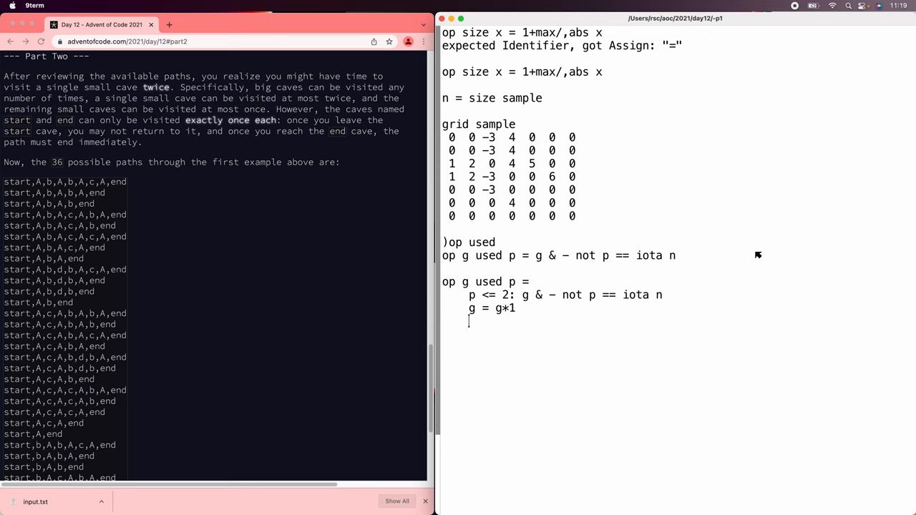
pyautogui.write('g[n][p] =')
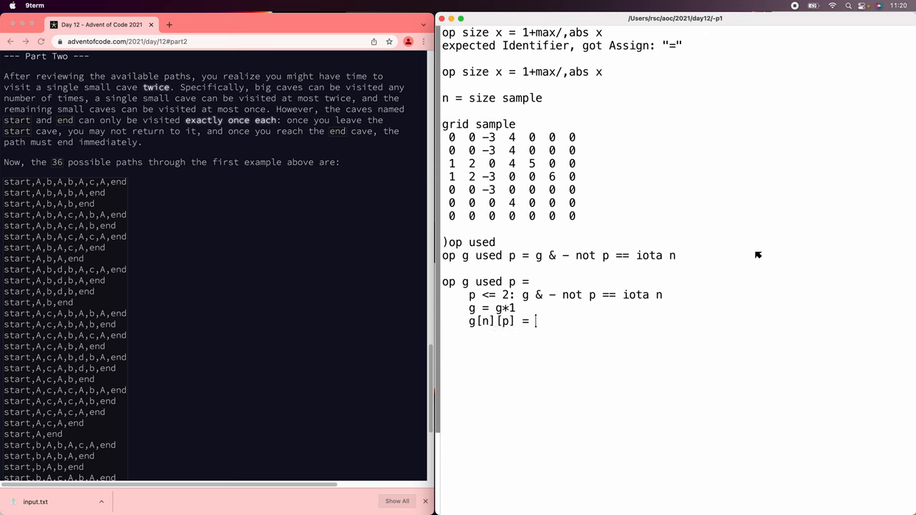
pyautogui.write('g[n][p] -')
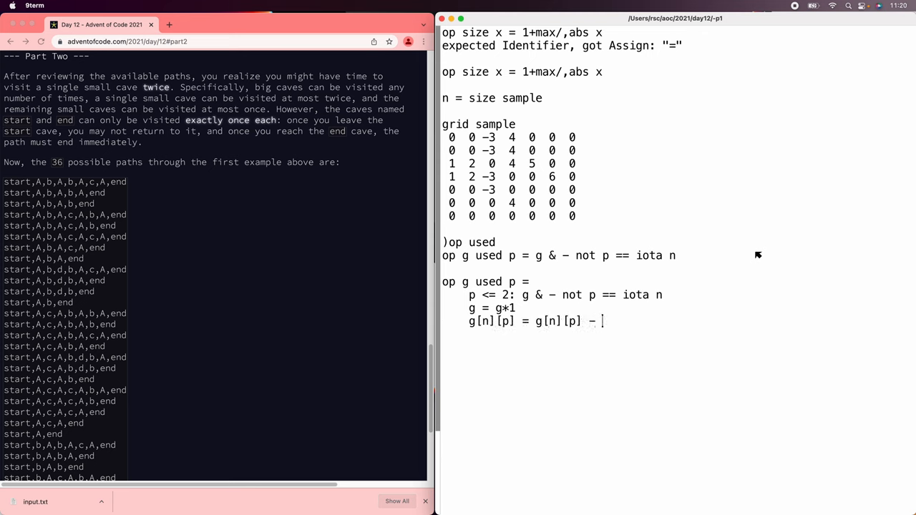
pyautogui.write('+ 1')
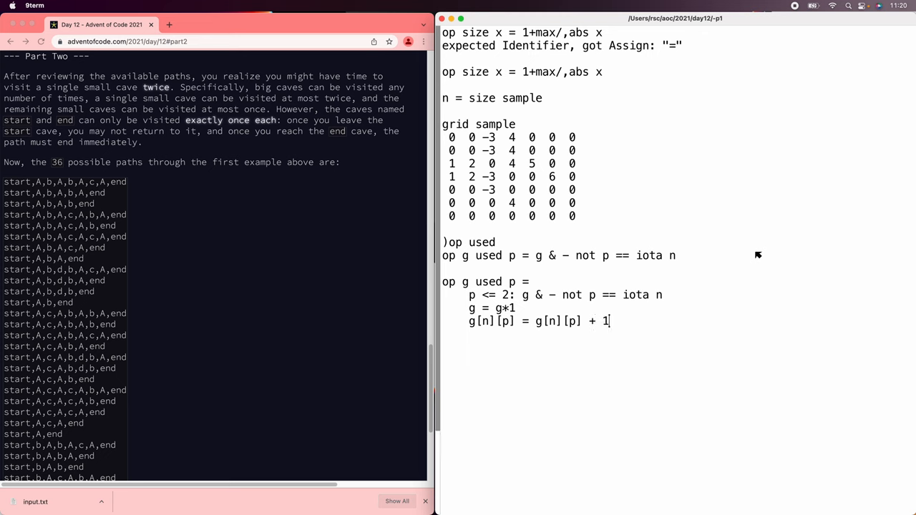
pyautogui.write('g')
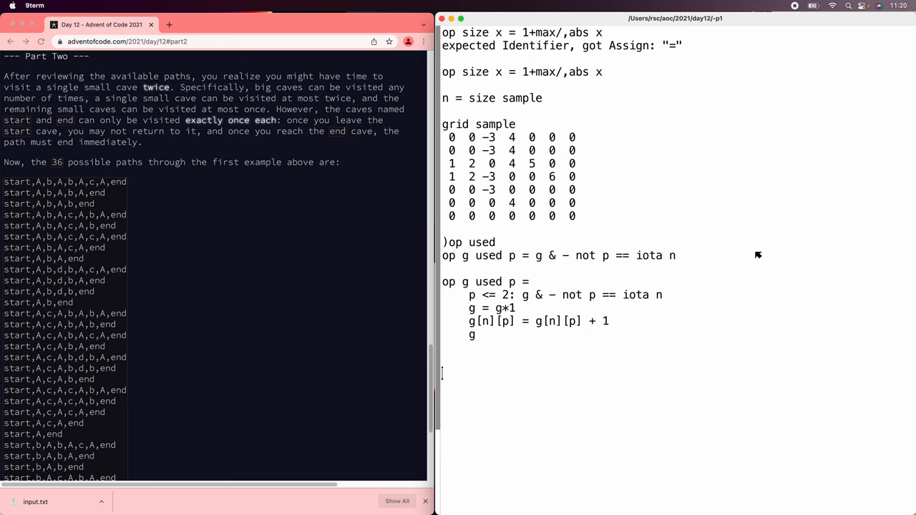
# - Rebuild g = grid sample and test used on caves 2 and 4
pyautogui.write('g =')
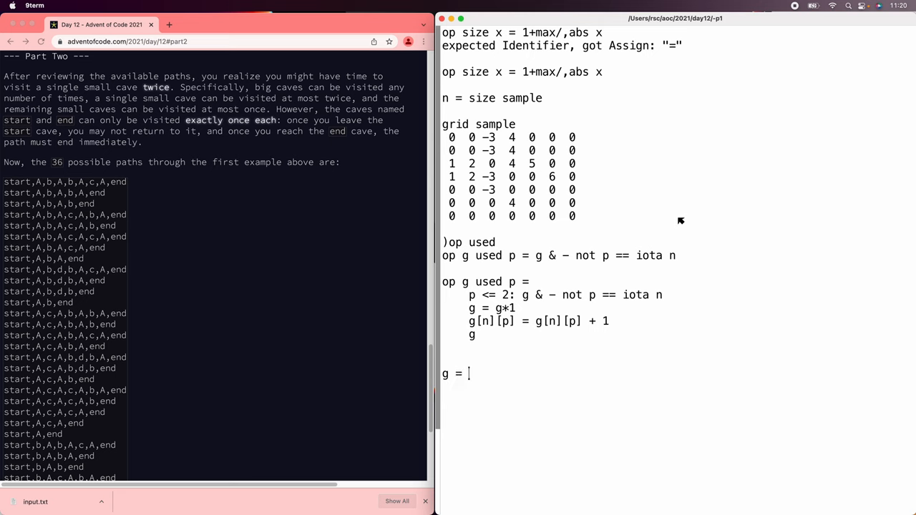
pyautogui.write('grid sample')
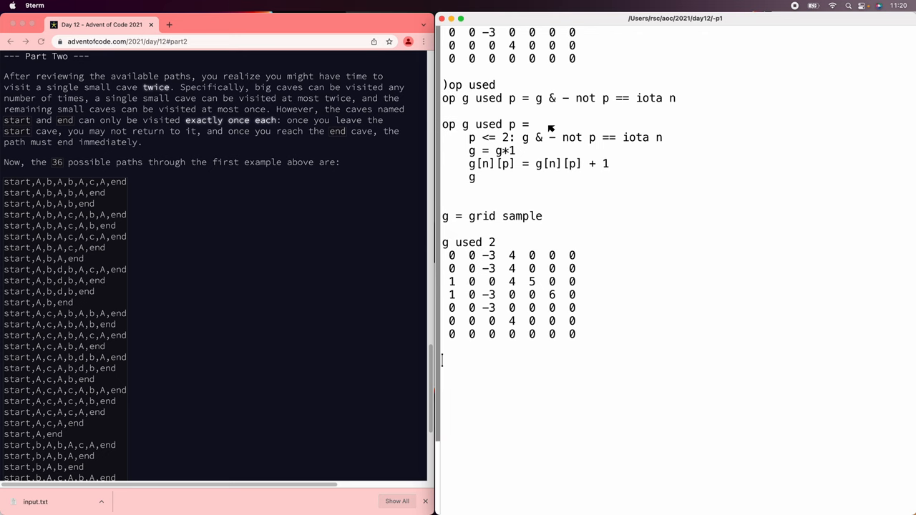
pyautogui.write('g used 4')
pyautogui.write(')op next')
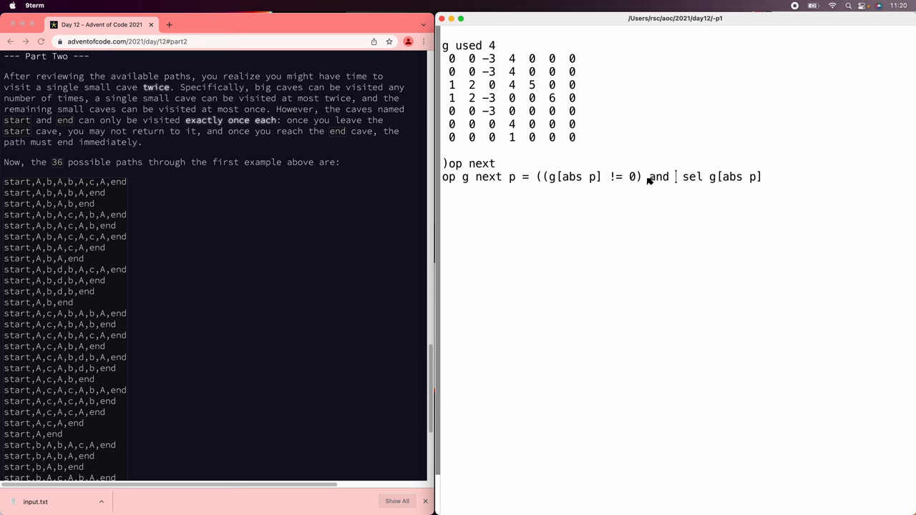
# - Redefine op g next p with 'and g[n]<1' so visited small caves are skipped, resending after the range error
pyautogui.write('g[n][p]')
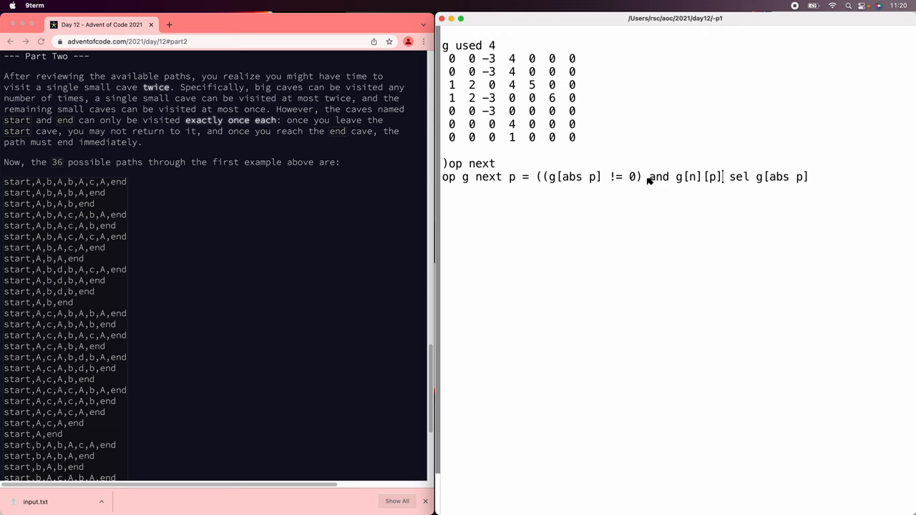
pyautogui.write('<1)')
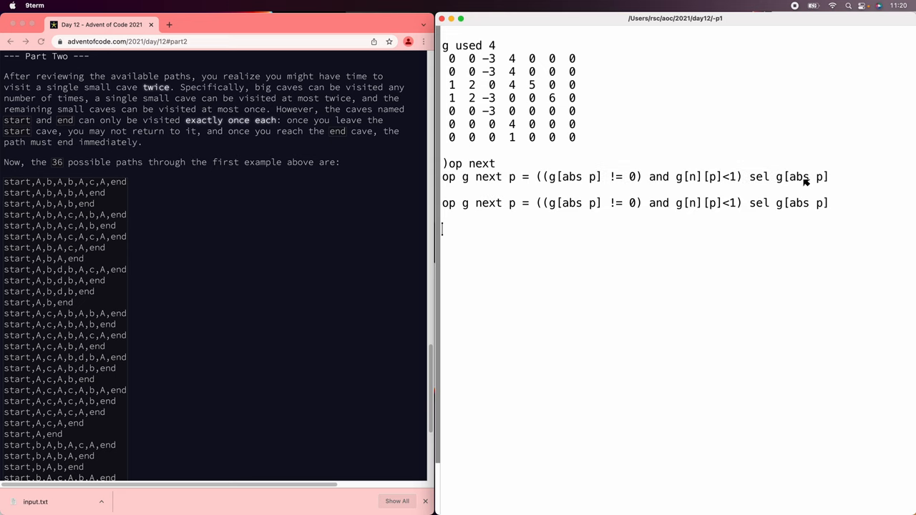
pyautogui.write('count input')
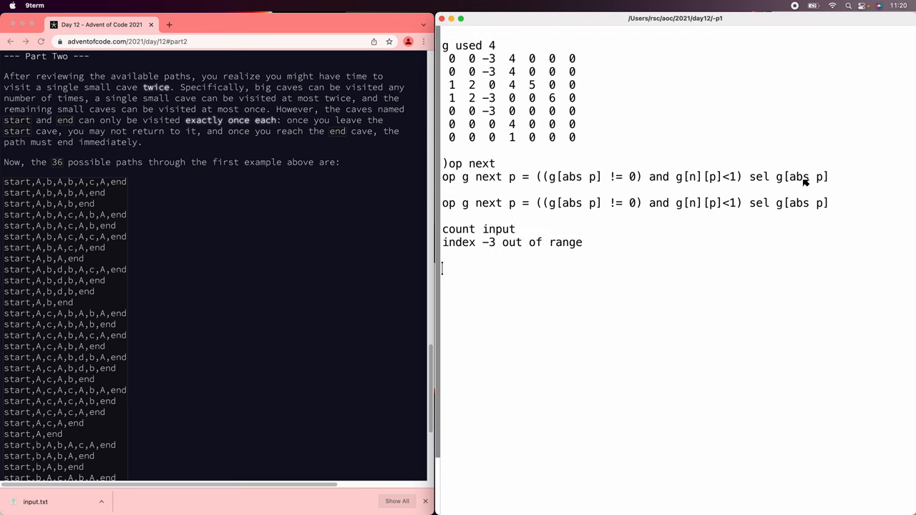
pyautogui.moveTo(733, 186)
pyautogui.write('abs ')
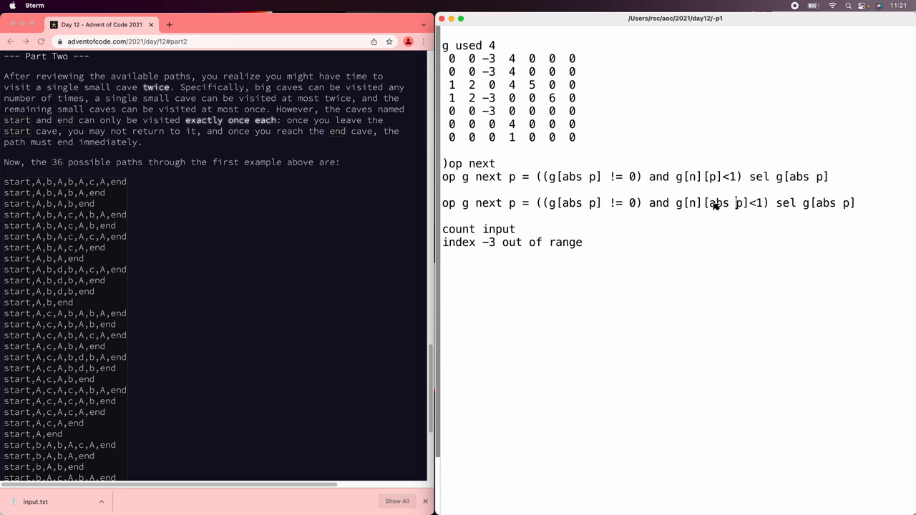
pyautogui.rightClick(716, 203)
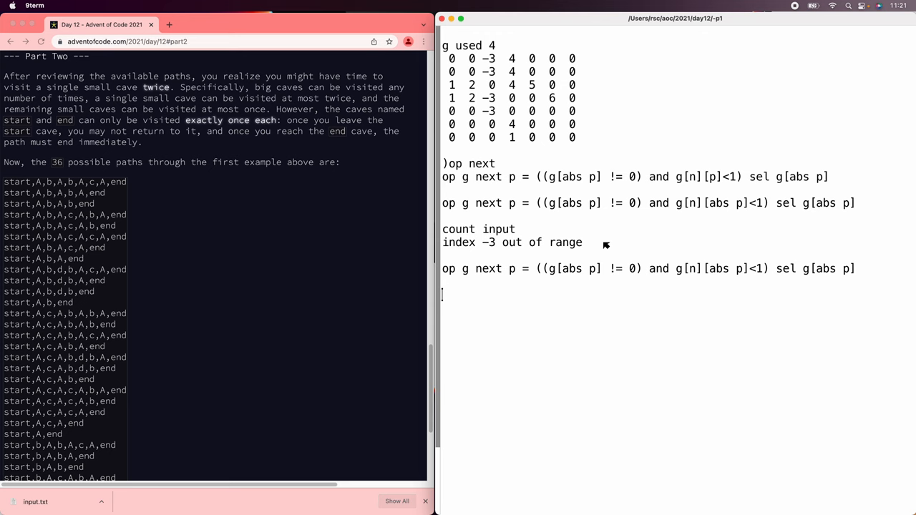
pyautogui.moveTo(702, 261)
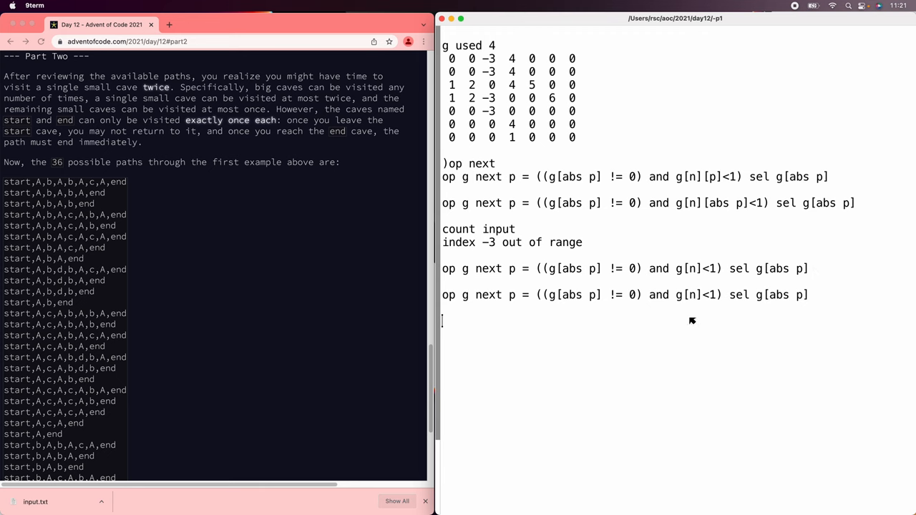
# - Run count input and get 4707 paths again
pyautogui.write('count input')
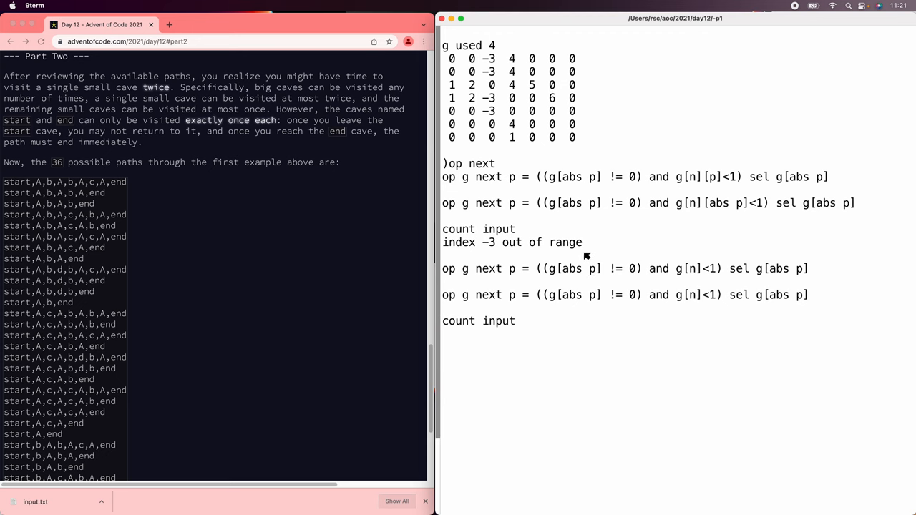
pyautogui.press('Return')
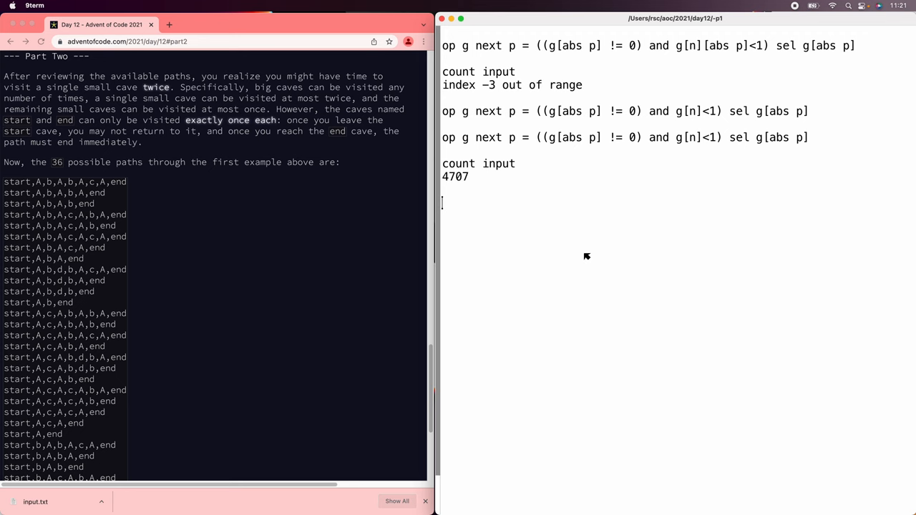
pyautogui.moveTo(633, 195)
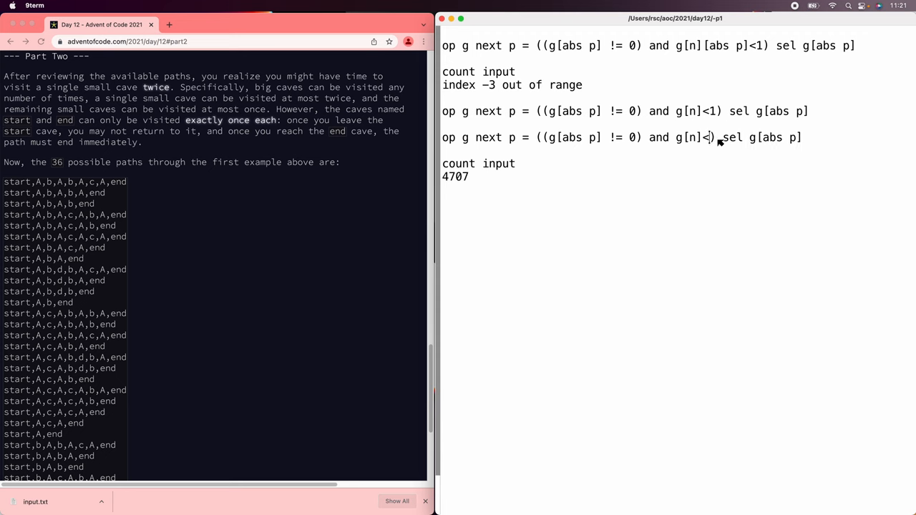
# - Change the next test to g[n]<3-max/g[n], allowing one small cave twice, and send the revised definition to Ivy
pyautogui.write('-max/')
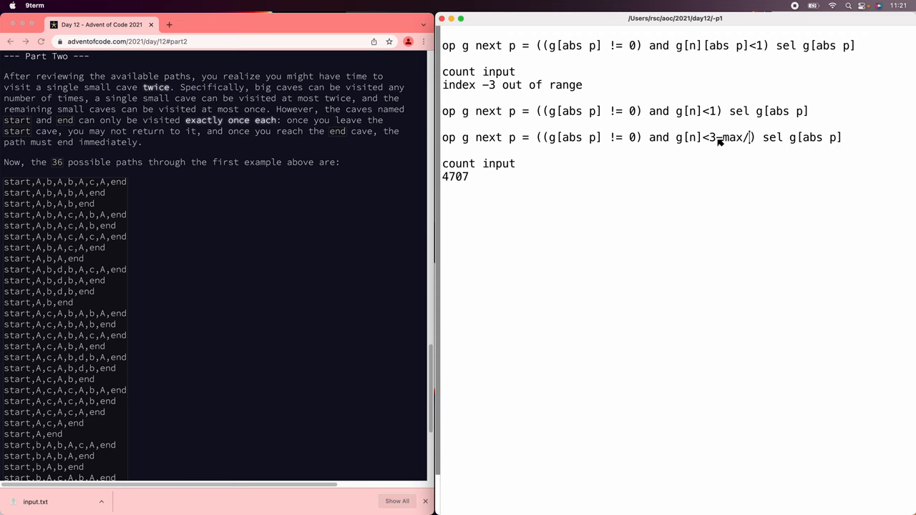
pyautogui.write('g[n]')
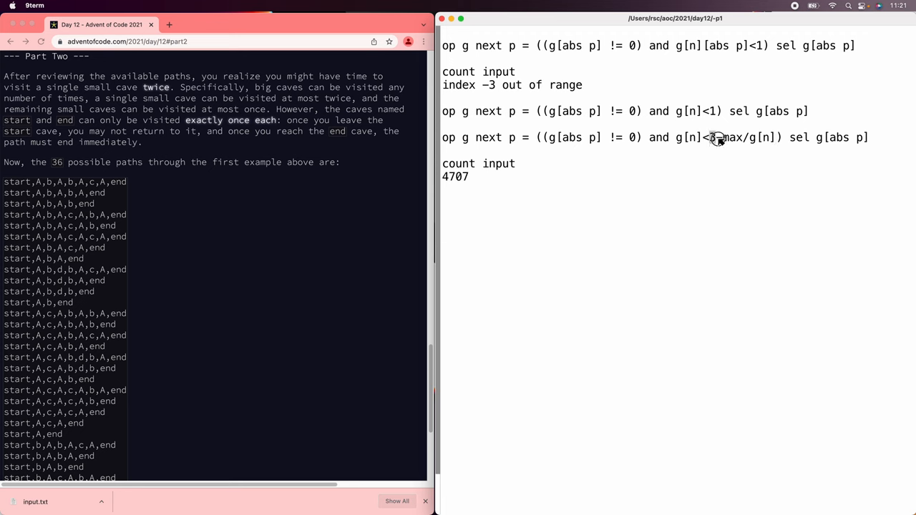
pyautogui.moveTo(715, 138)
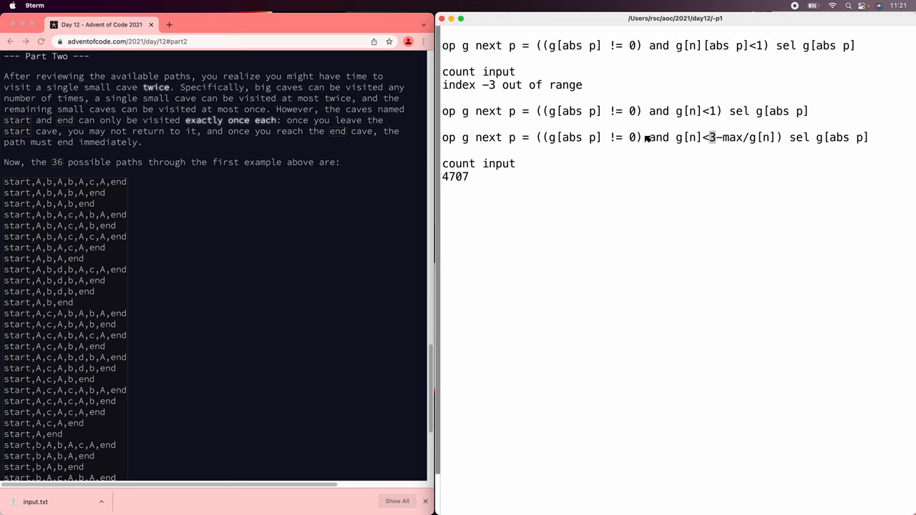
pyautogui.tripleClick(644, 138)
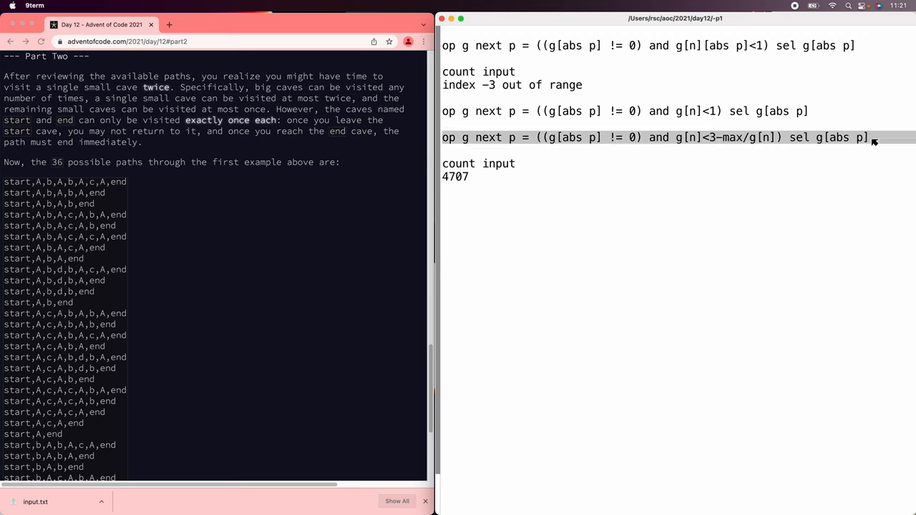
pyautogui.rightClick(871, 138)
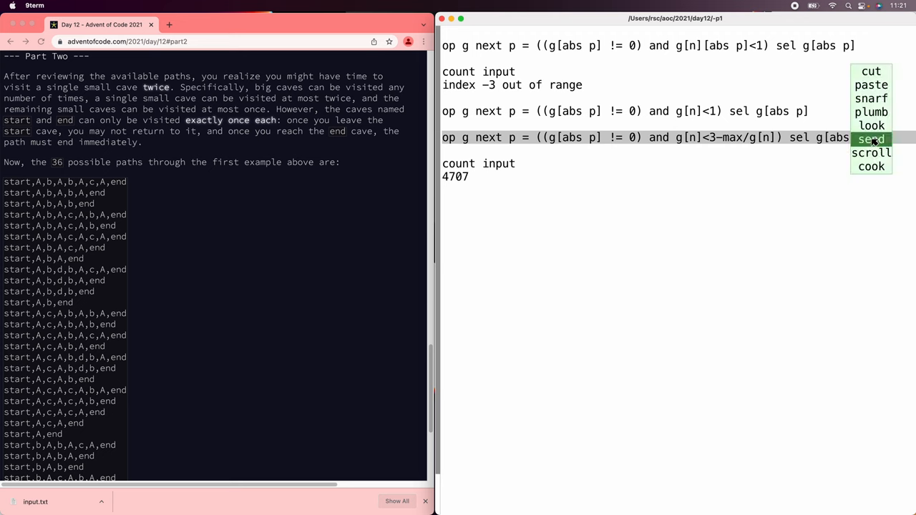
pyautogui.click(871, 137)
pyautogui.write('count sample')
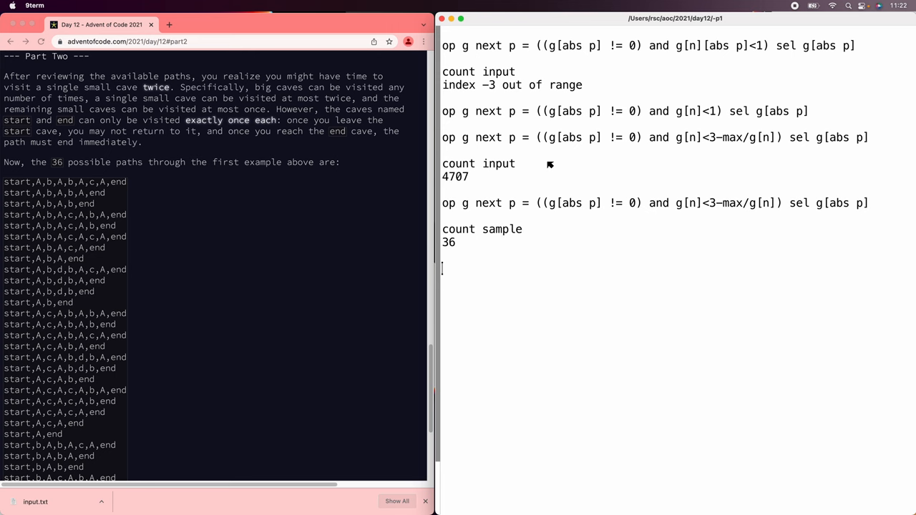
# - Run count on sample2, sample3 and input, getting 103, 3509 and 130493 paths
pyautogui.click(275, 212)
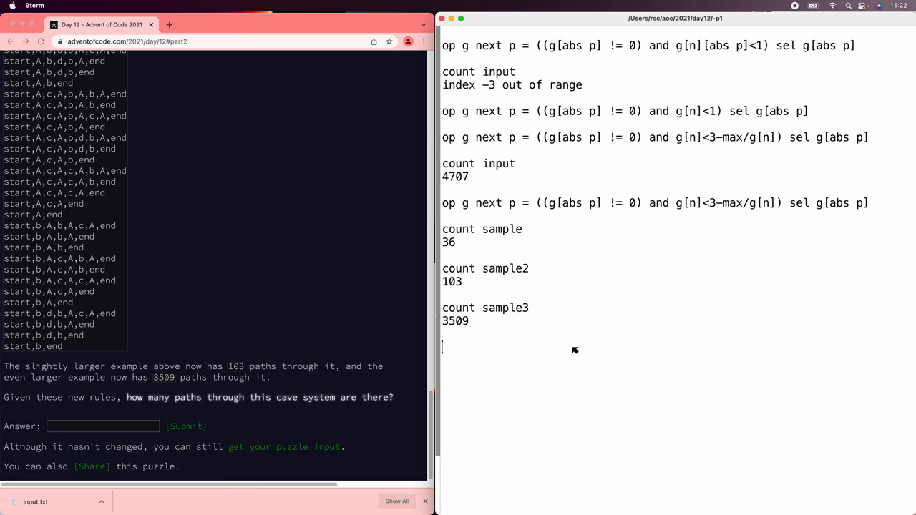
pyautogui.write('count input')
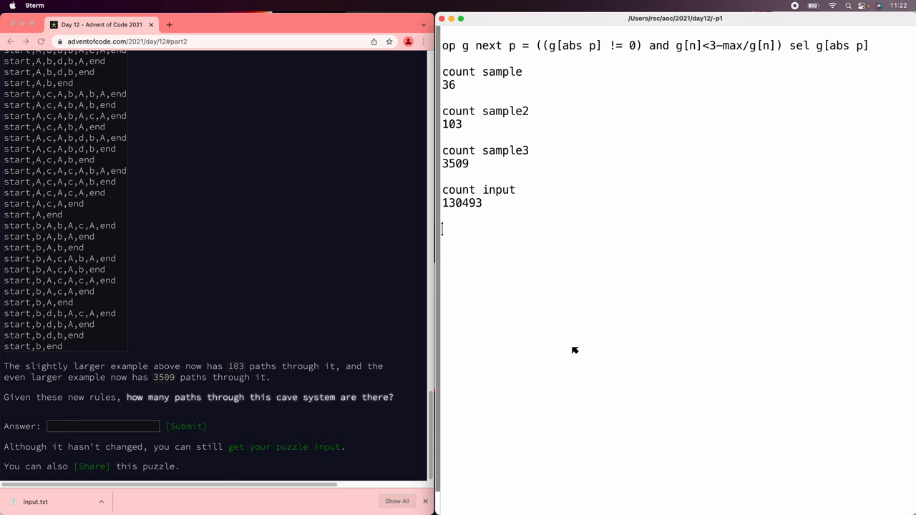
# - Enter 130493 as the part-two answer and submit it
pyautogui.click(103, 427)
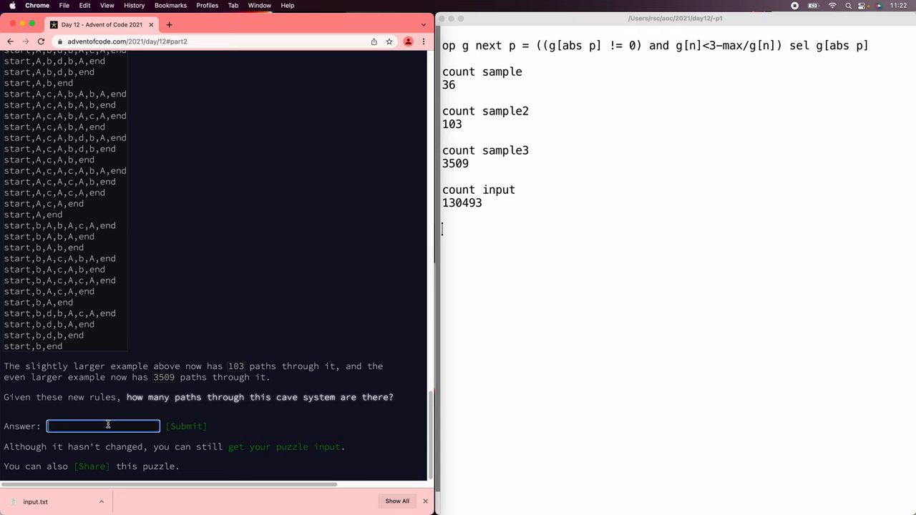
pyautogui.write('130493')
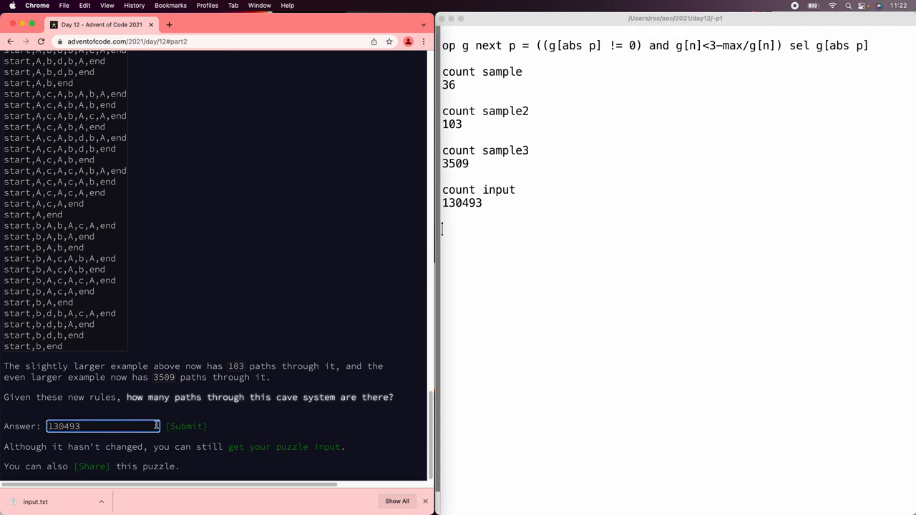
pyautogui.click(186, 427)
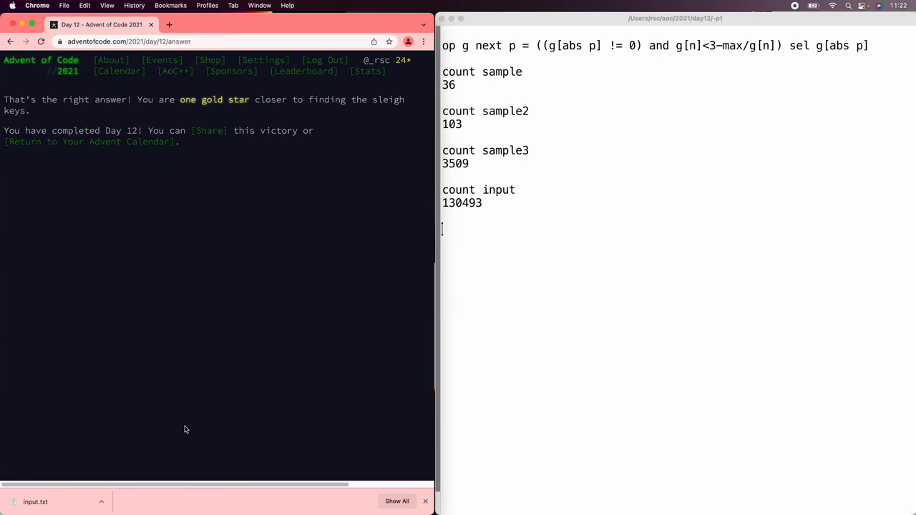
pyautogui.moveTo(183, 431)
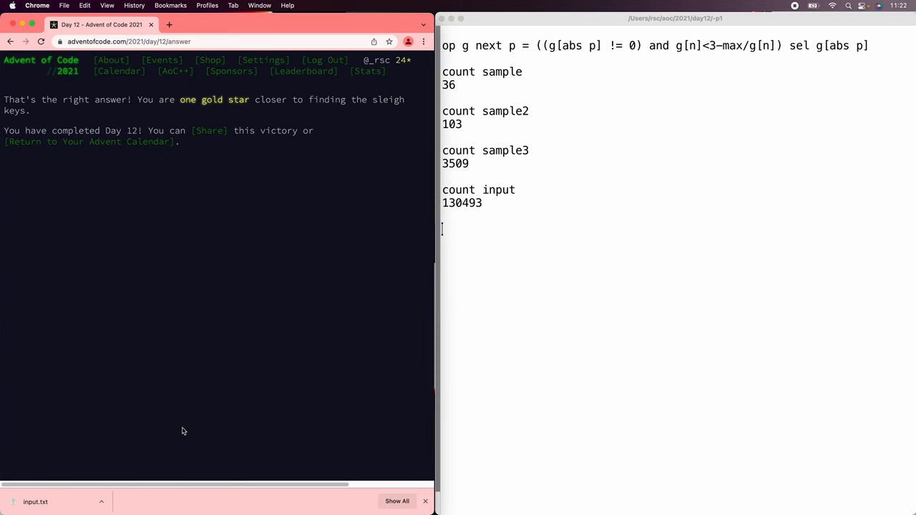